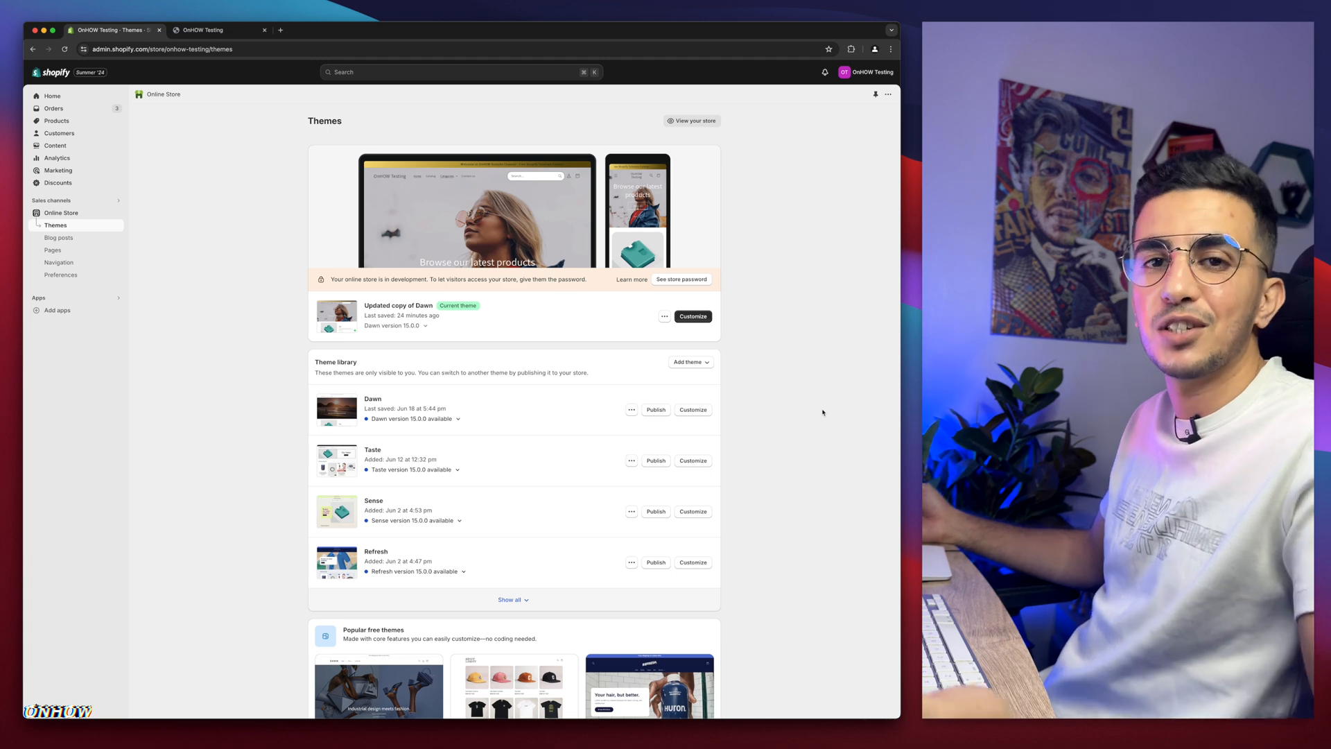
# Expand the Theme library via 'Show all' to list Spotlight, Trade and PageFly Assets themes
pyautogui.scroll(-3)
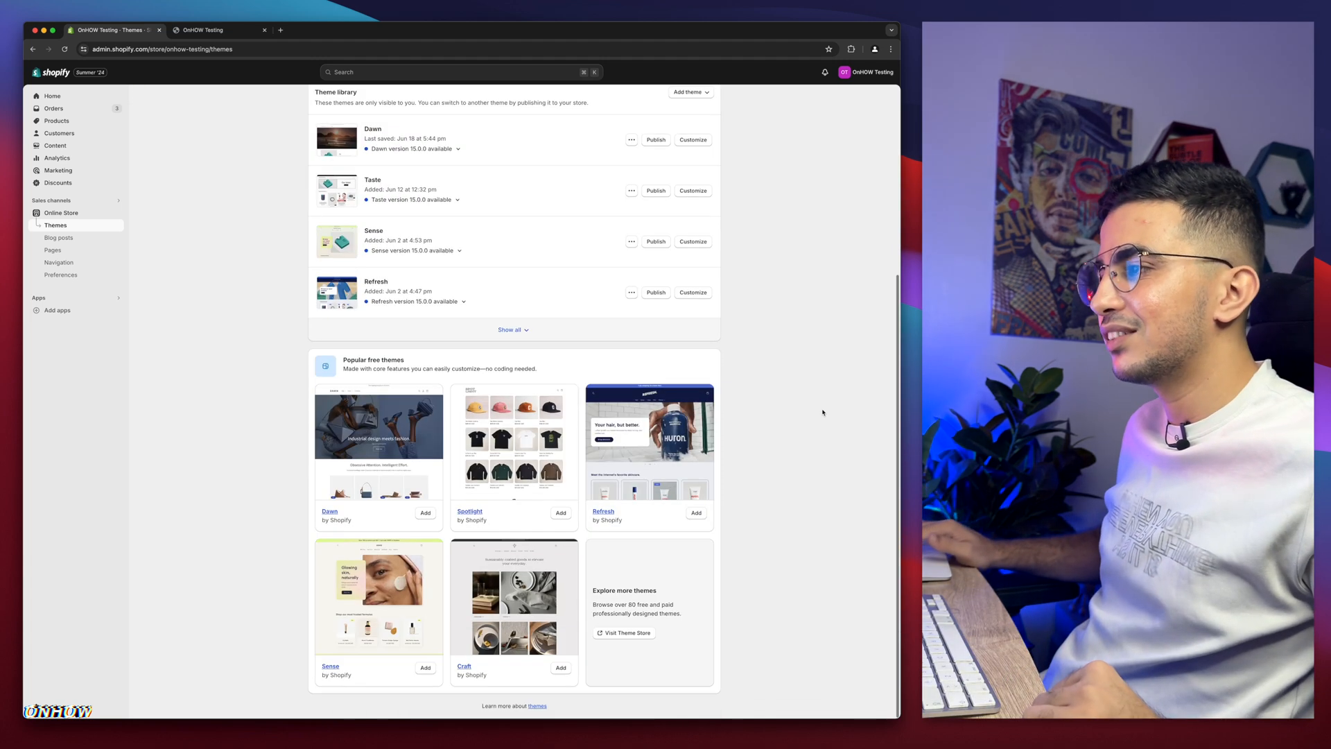
pyautogui.scroll(3)
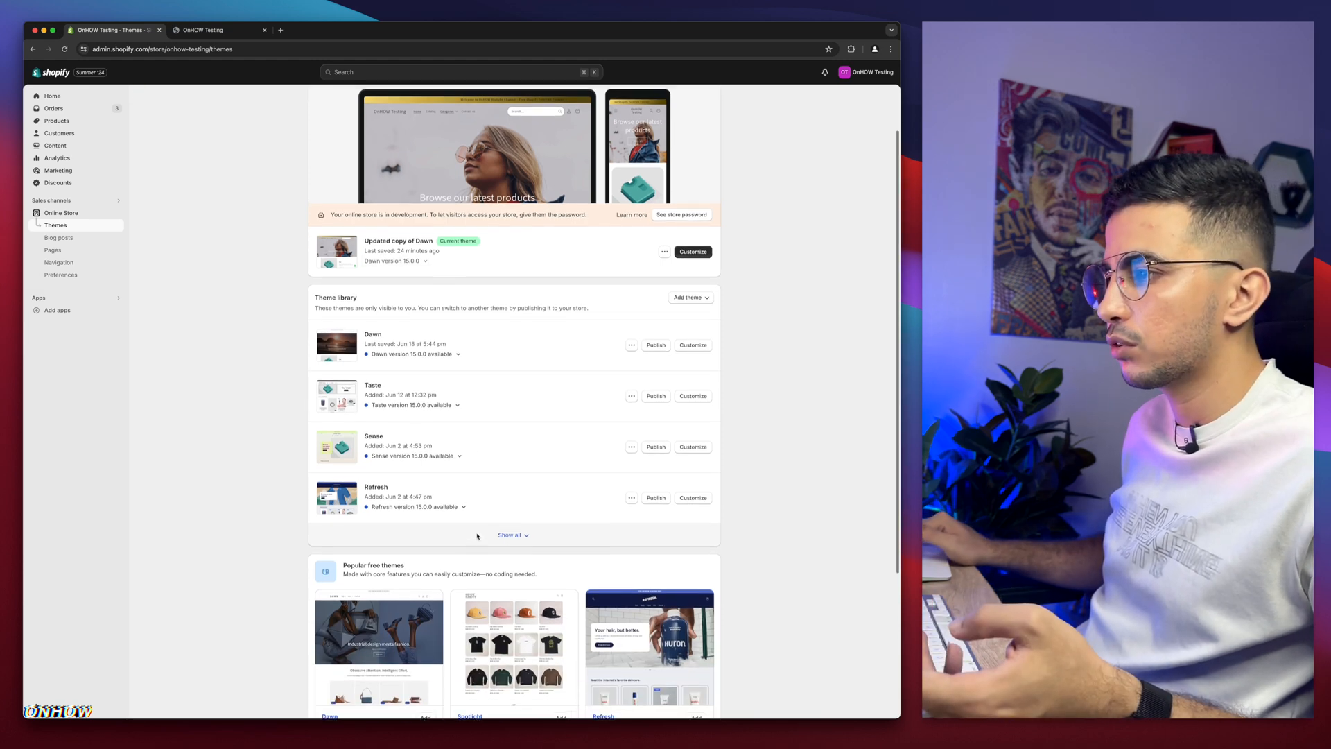
pyautogui.click(512, 535)
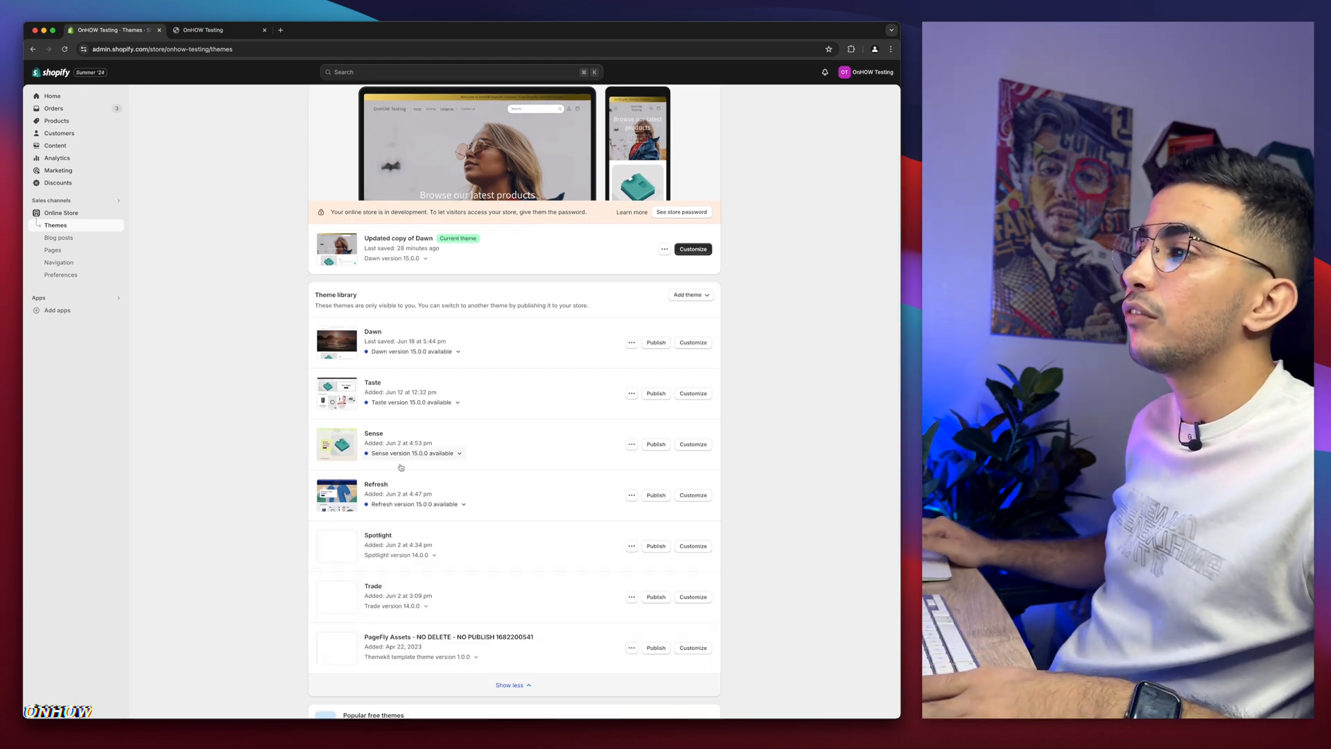
pyautogui.scroll(-3)
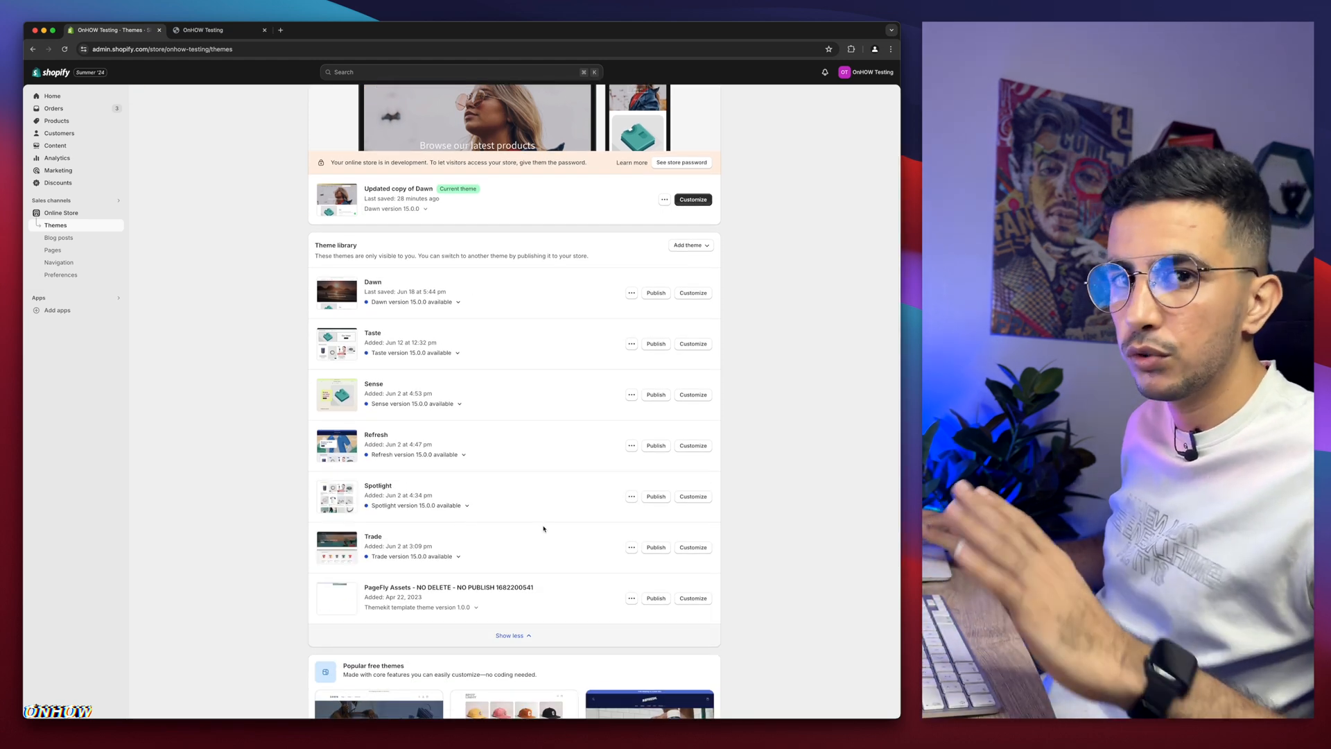
pyautogui.moveTo(483, 472)
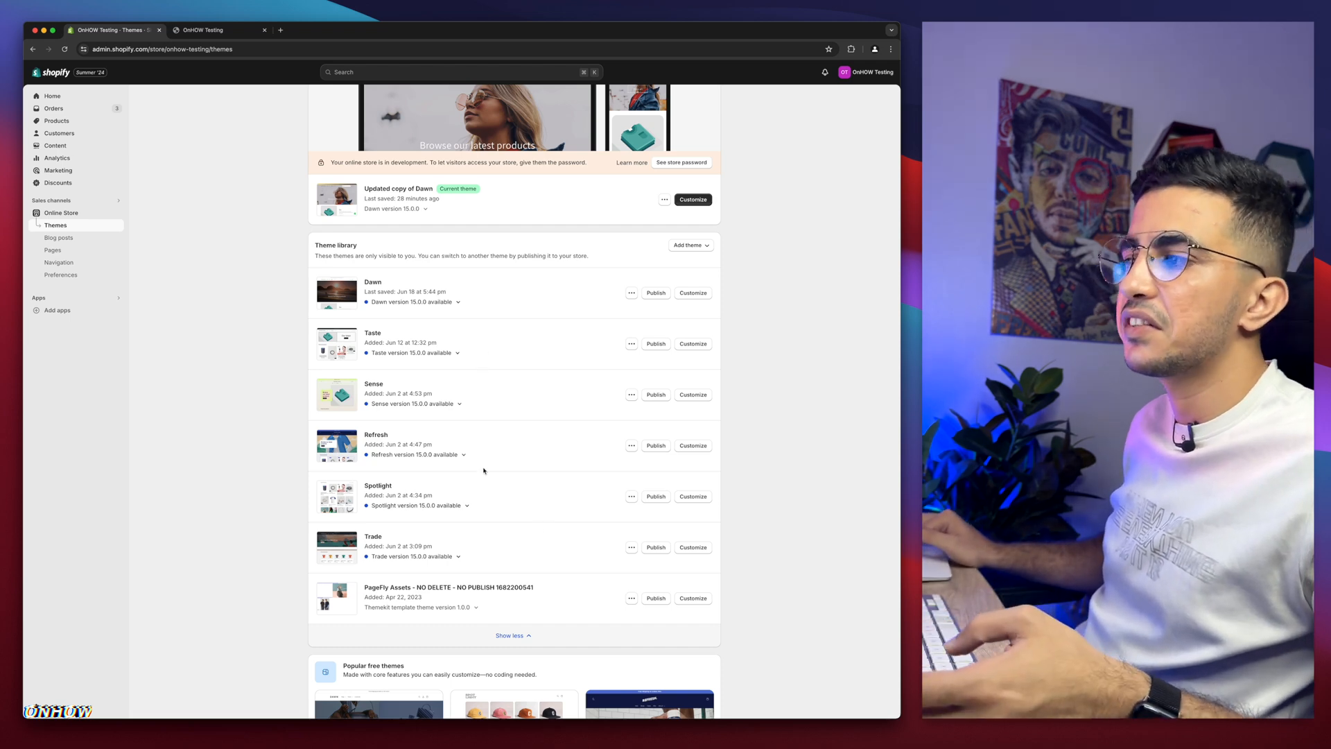
pyautogui.moveTo(507, 561)
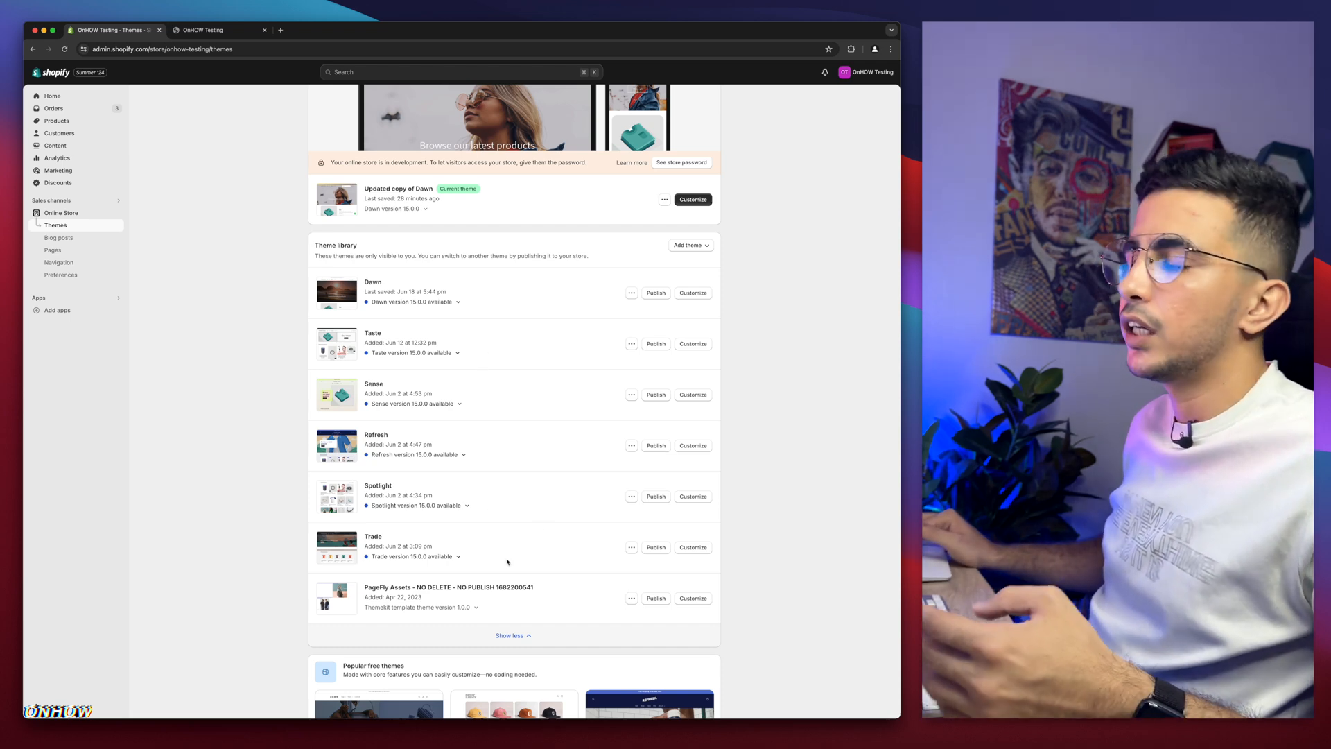
pyautogui.scroll(-3)
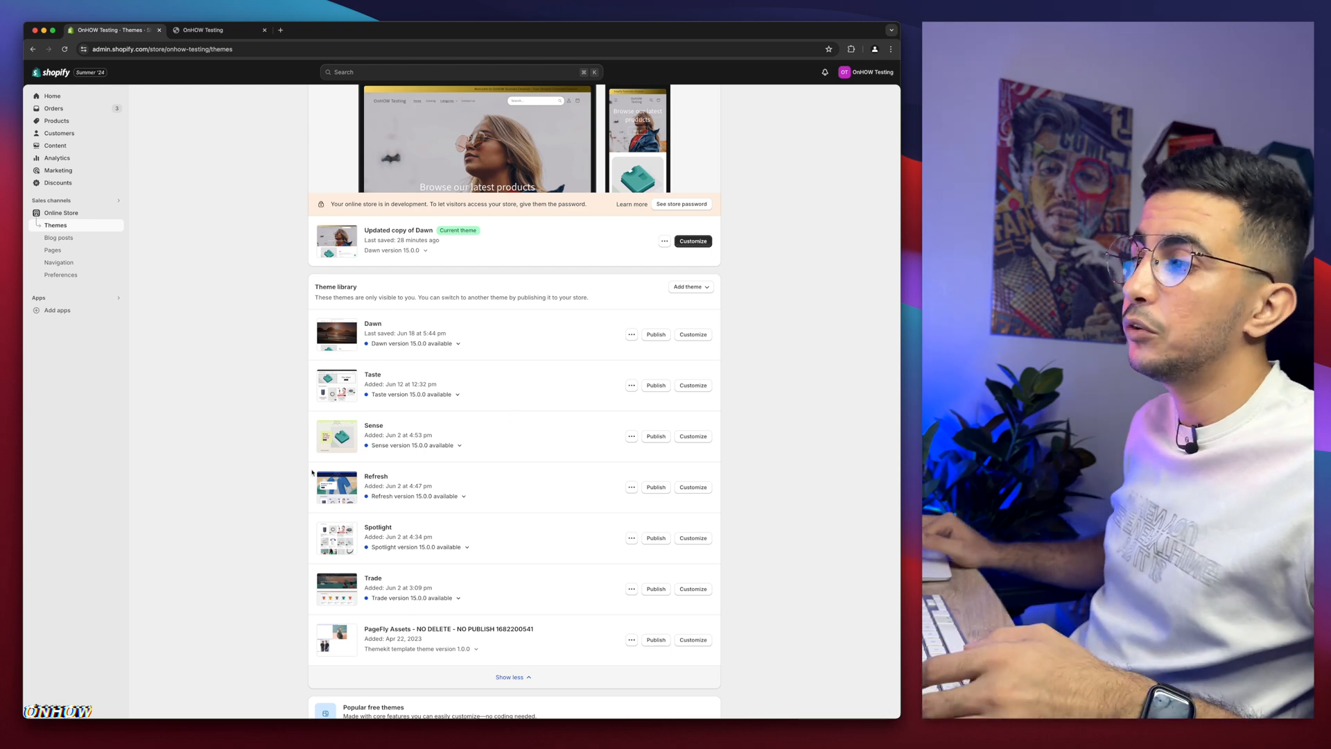
pyautogui.moveTo(534, 473)
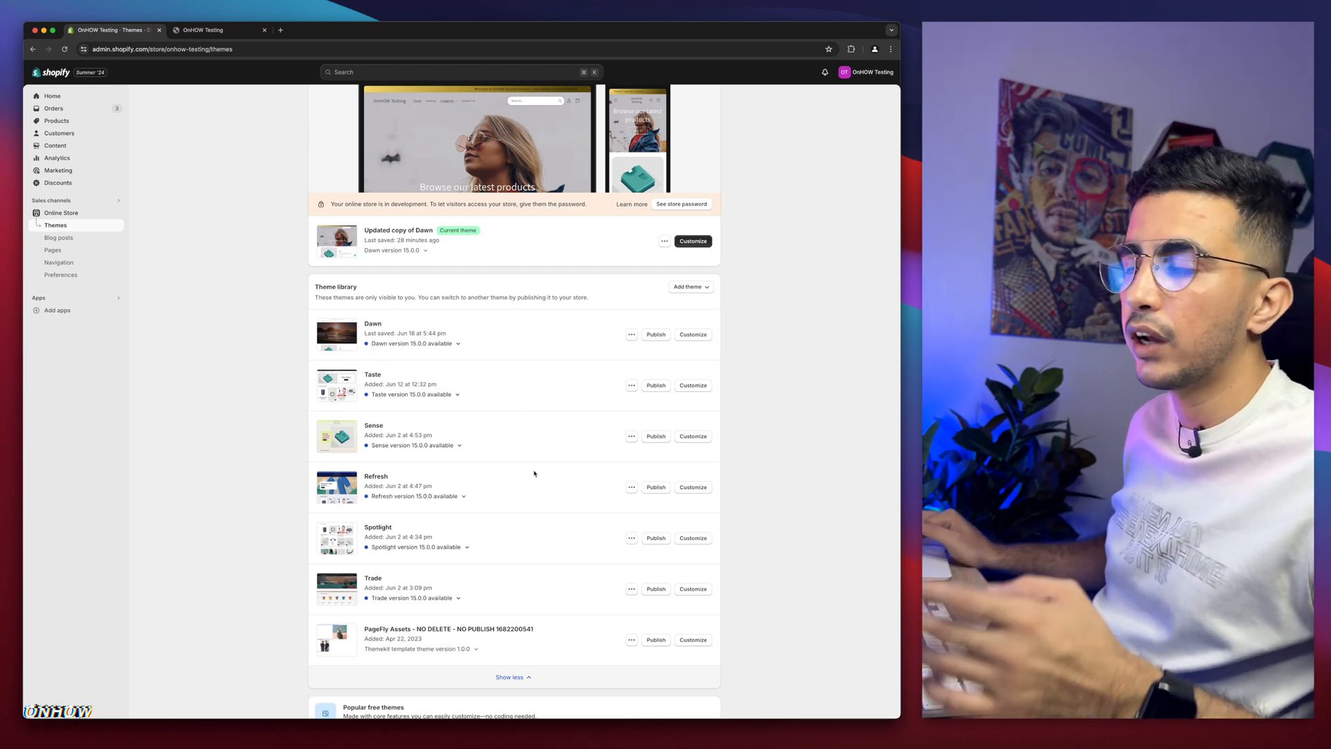
pyautogui.moveTo(505, 489)
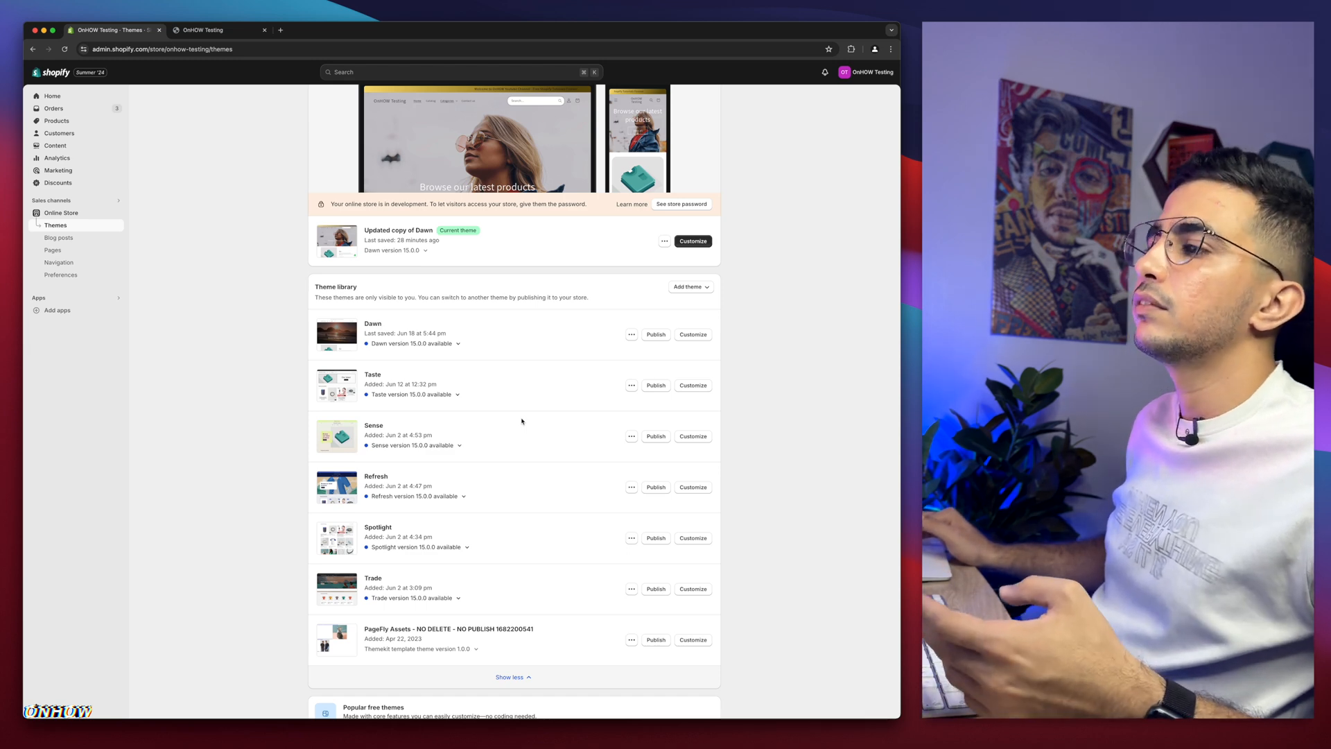
pyautogui.moveTo(547, 434)
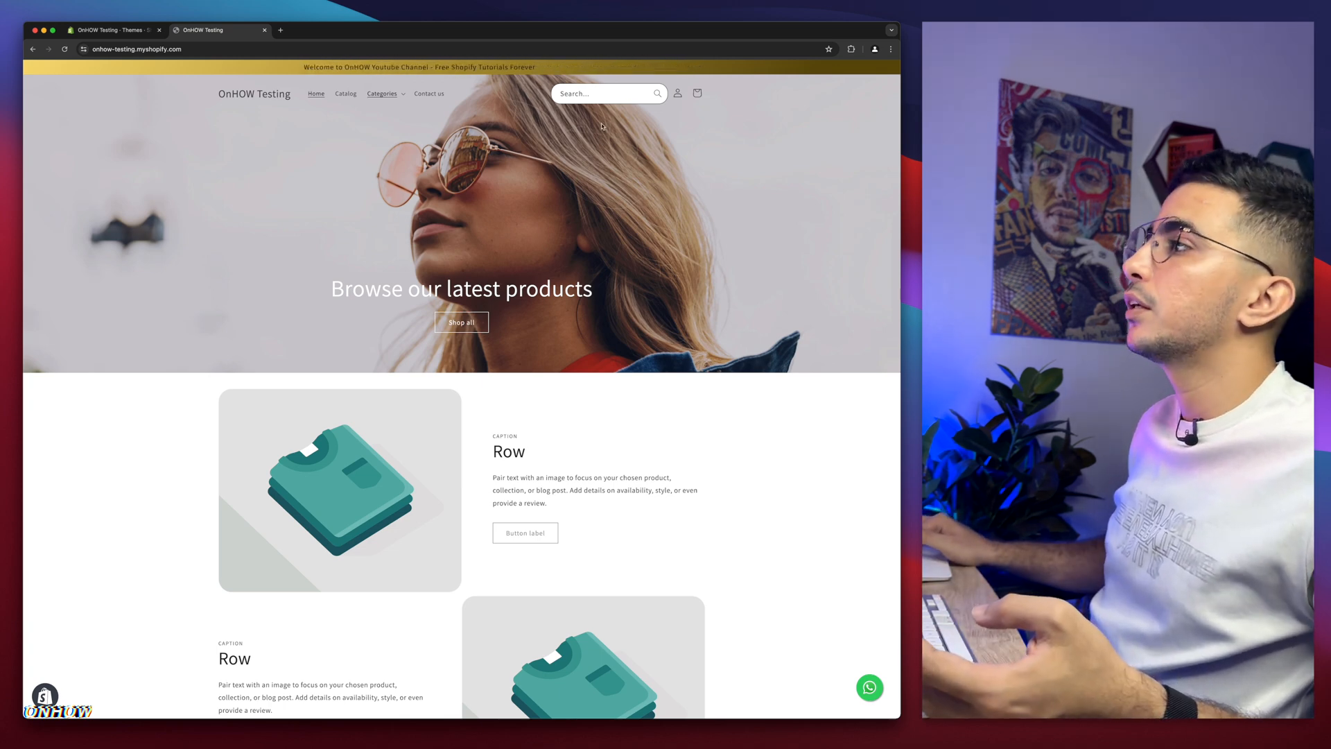
# Browse the storefront home page to the Anchor Bracelet Mens product page, then return to the themes admin
pyautogui.click(603, 93)
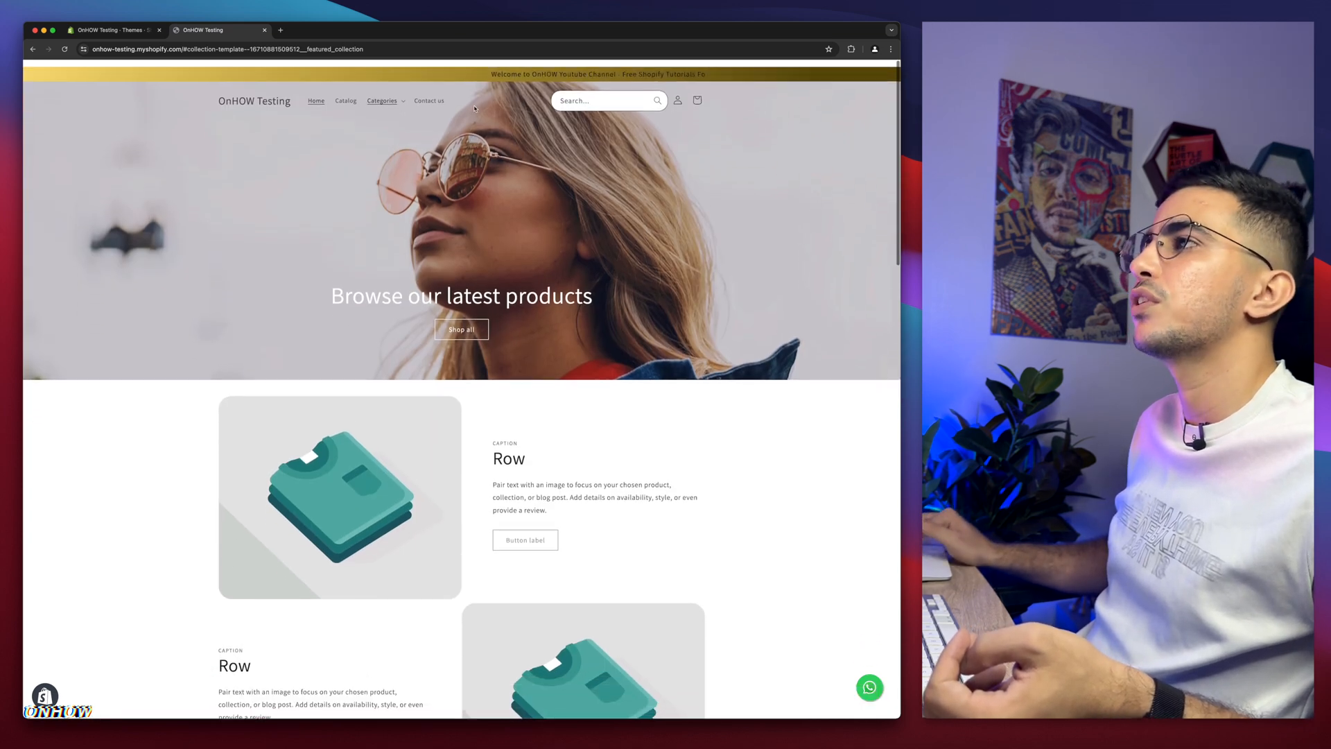
pyautogui.scroll(-3)
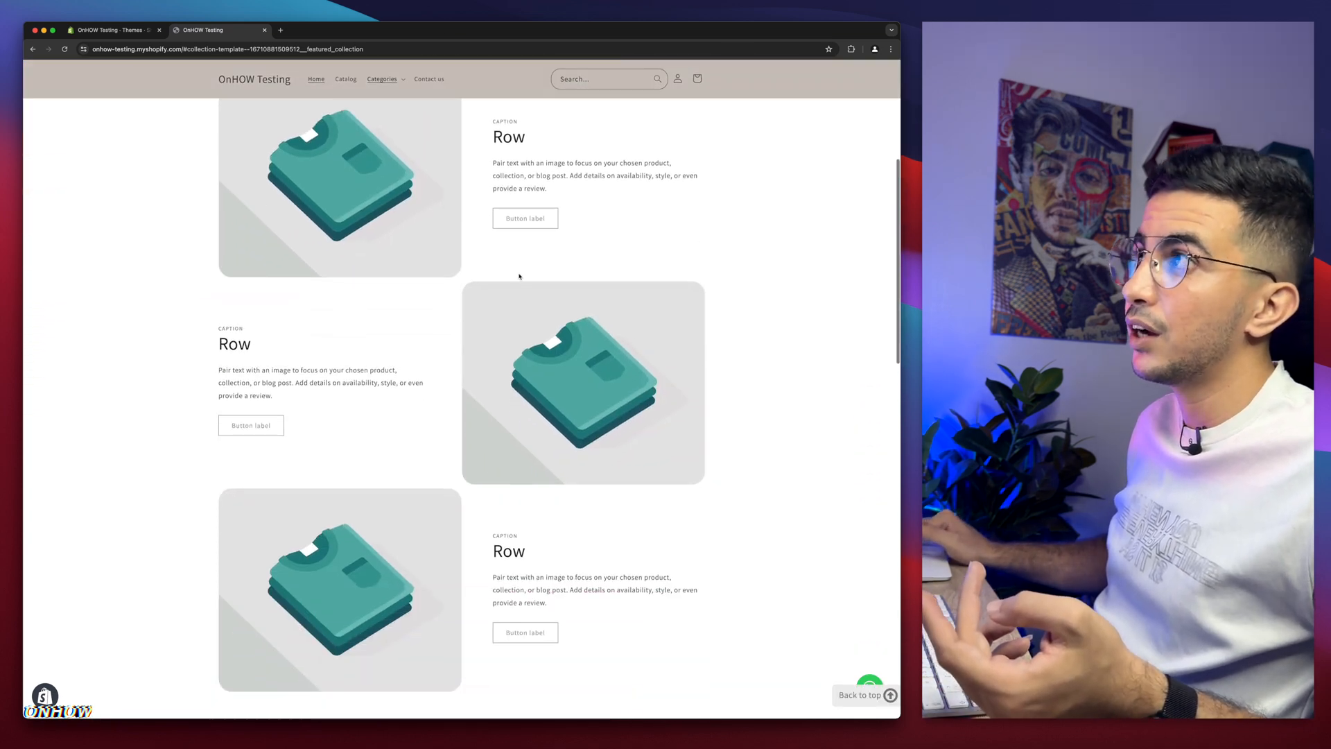
pyautogui.scroll(3)
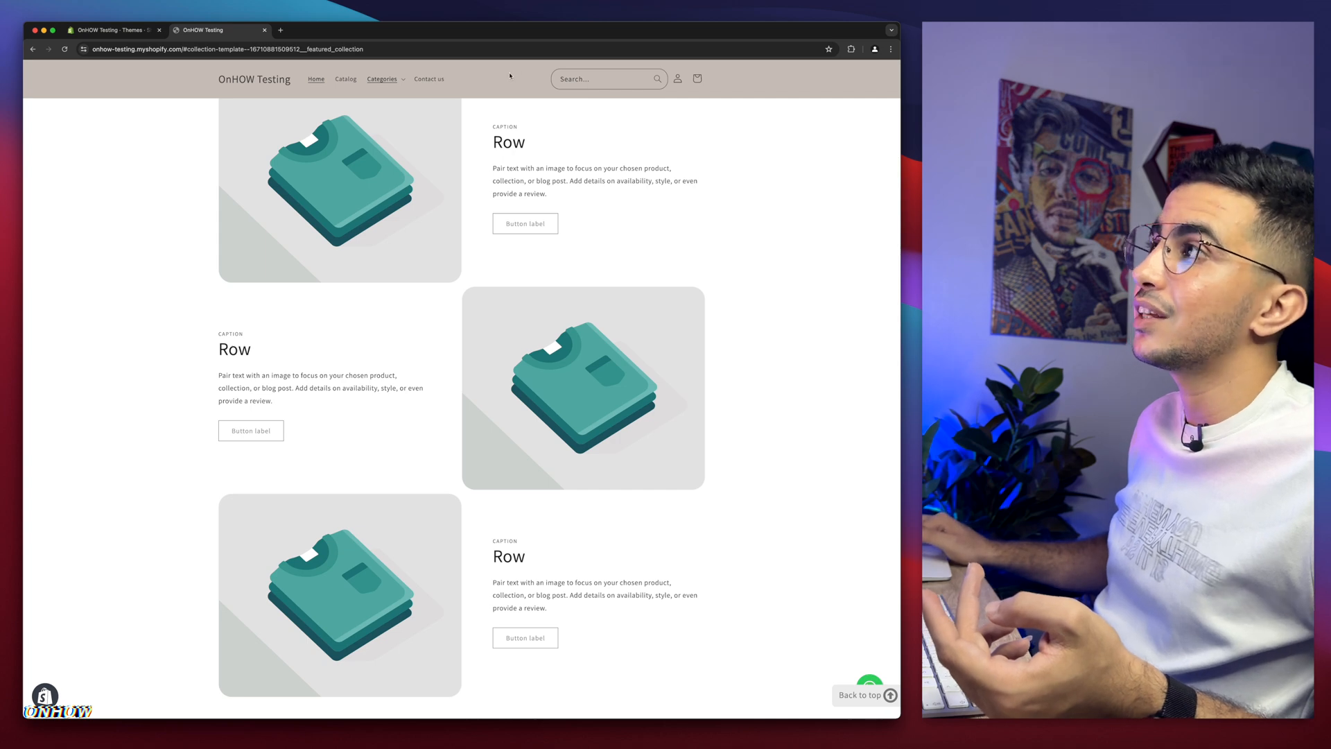
pyautogui.moveTo(564, 150)
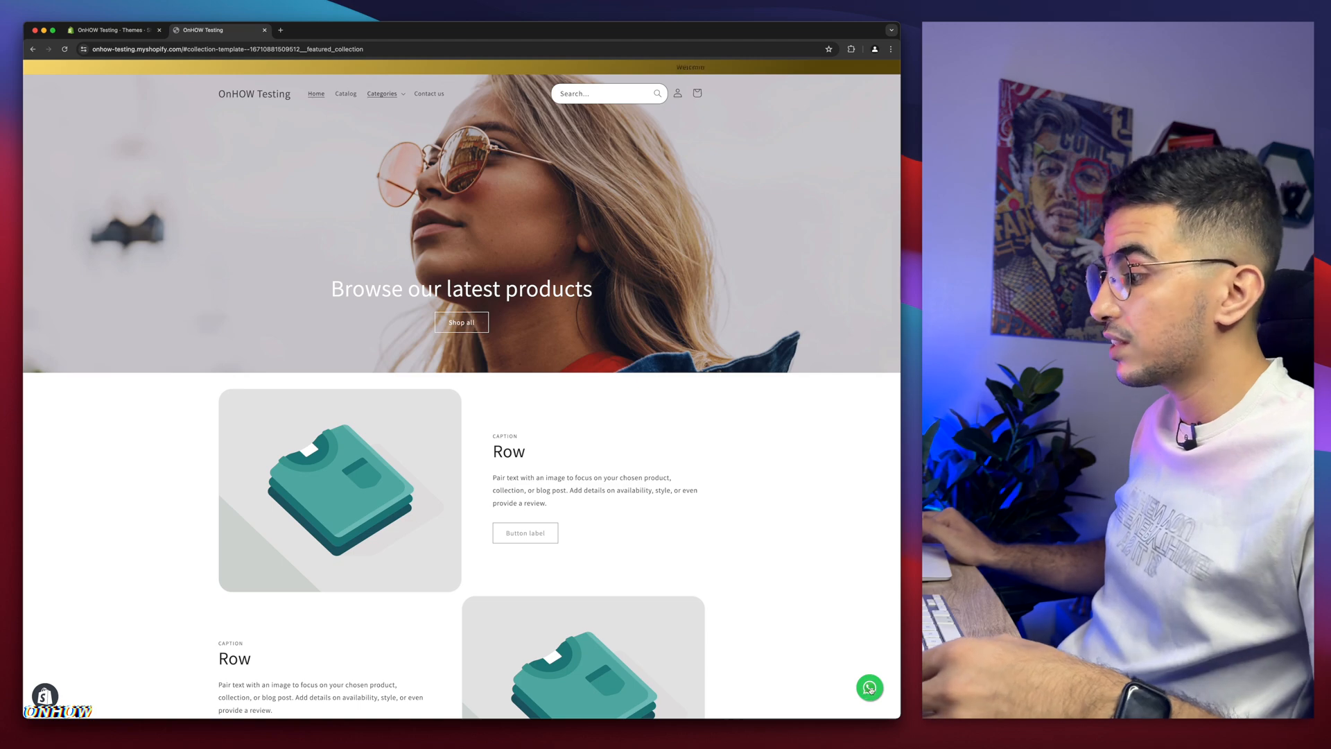
pyautogui.scroll(-3)
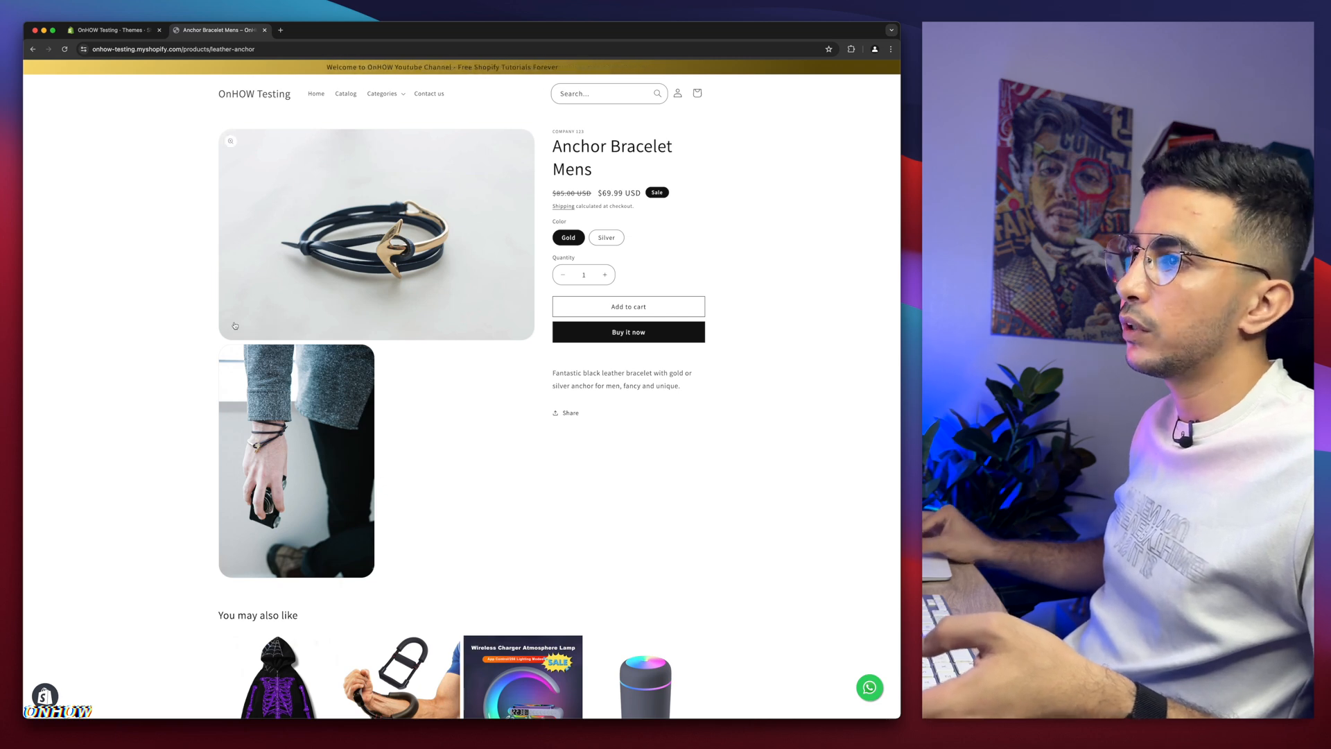
pyautogui.scroll(-3)
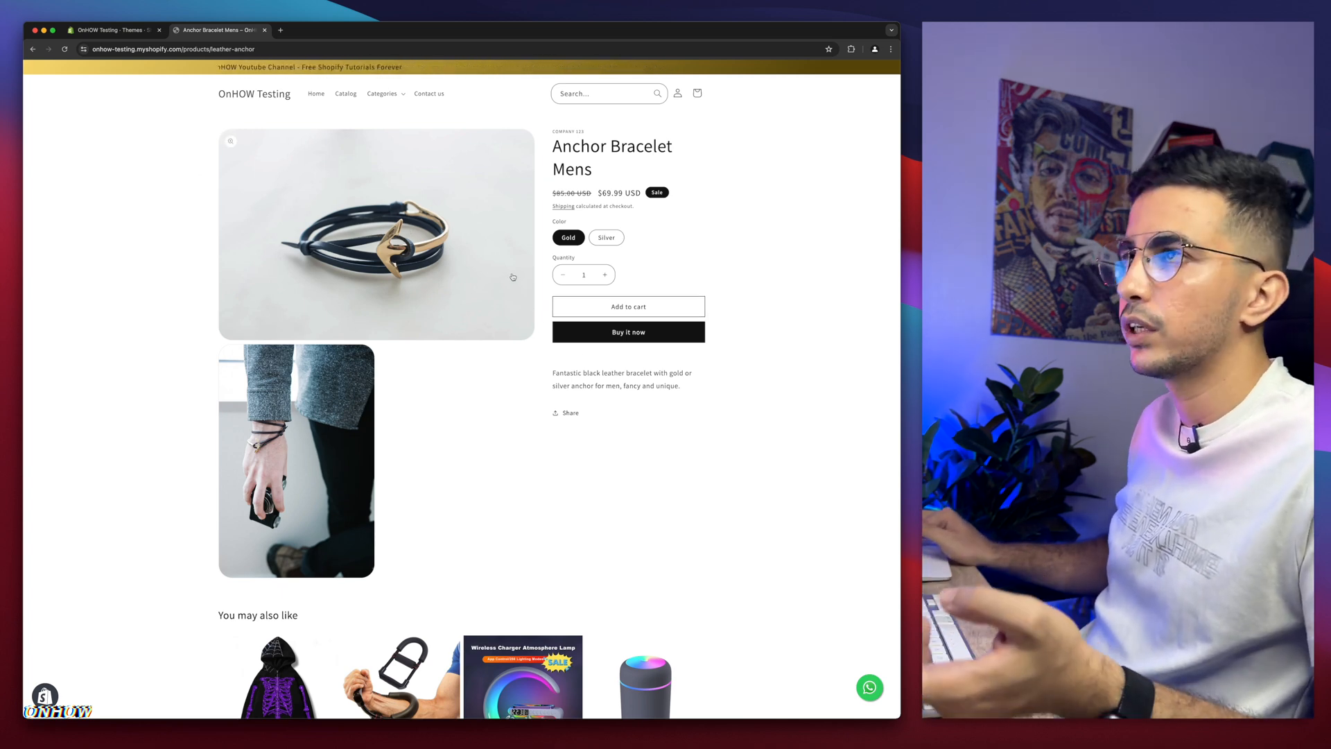
pyautogui.click(111, 29)
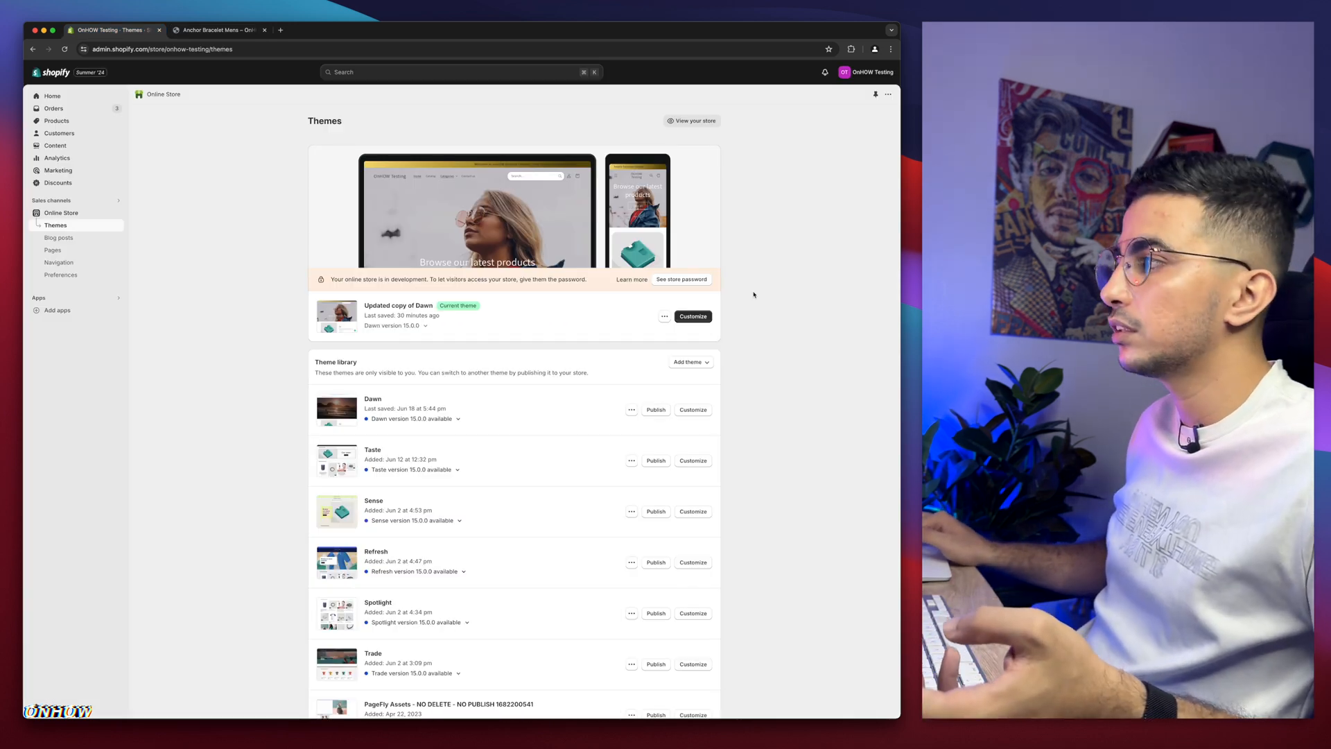
# Enter Edit code for the Dawn copy, filter files by 'theme' and load theme.liquid
pyautogui.click(665, 317)
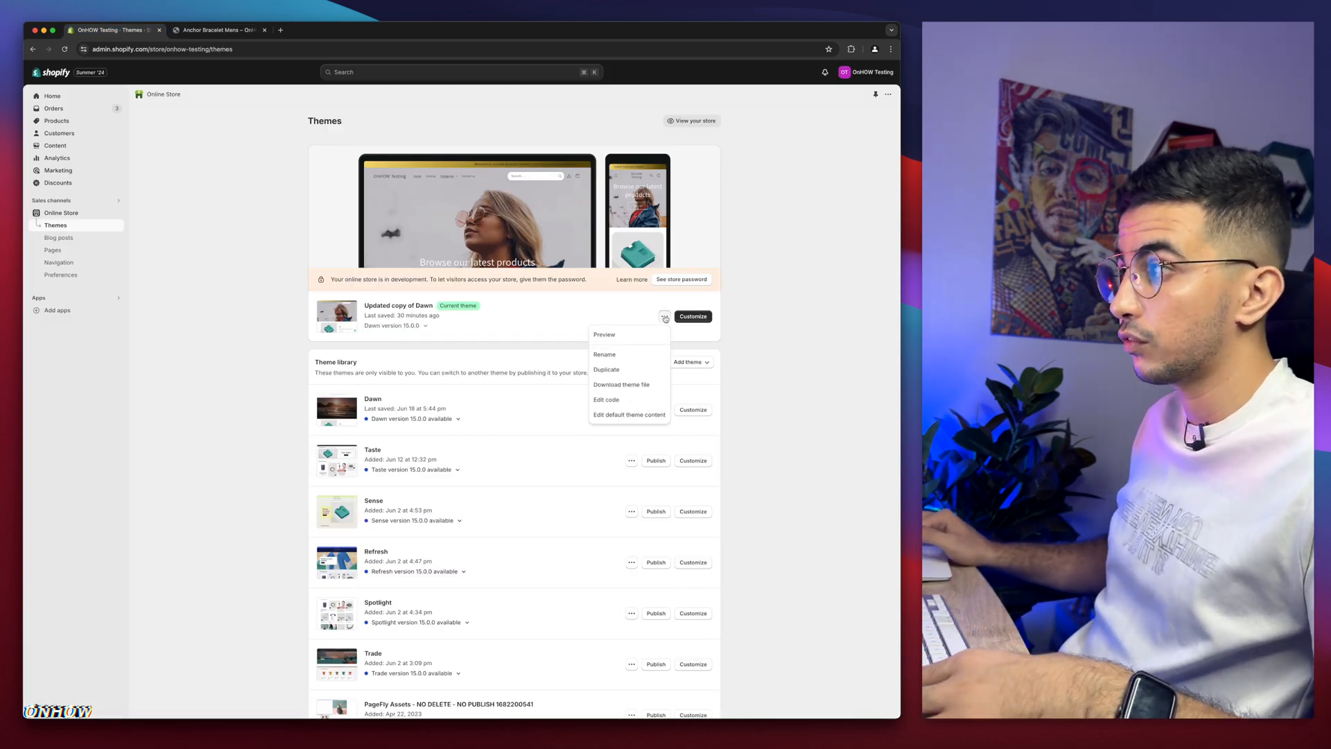
pyautogui.click(606, 399)
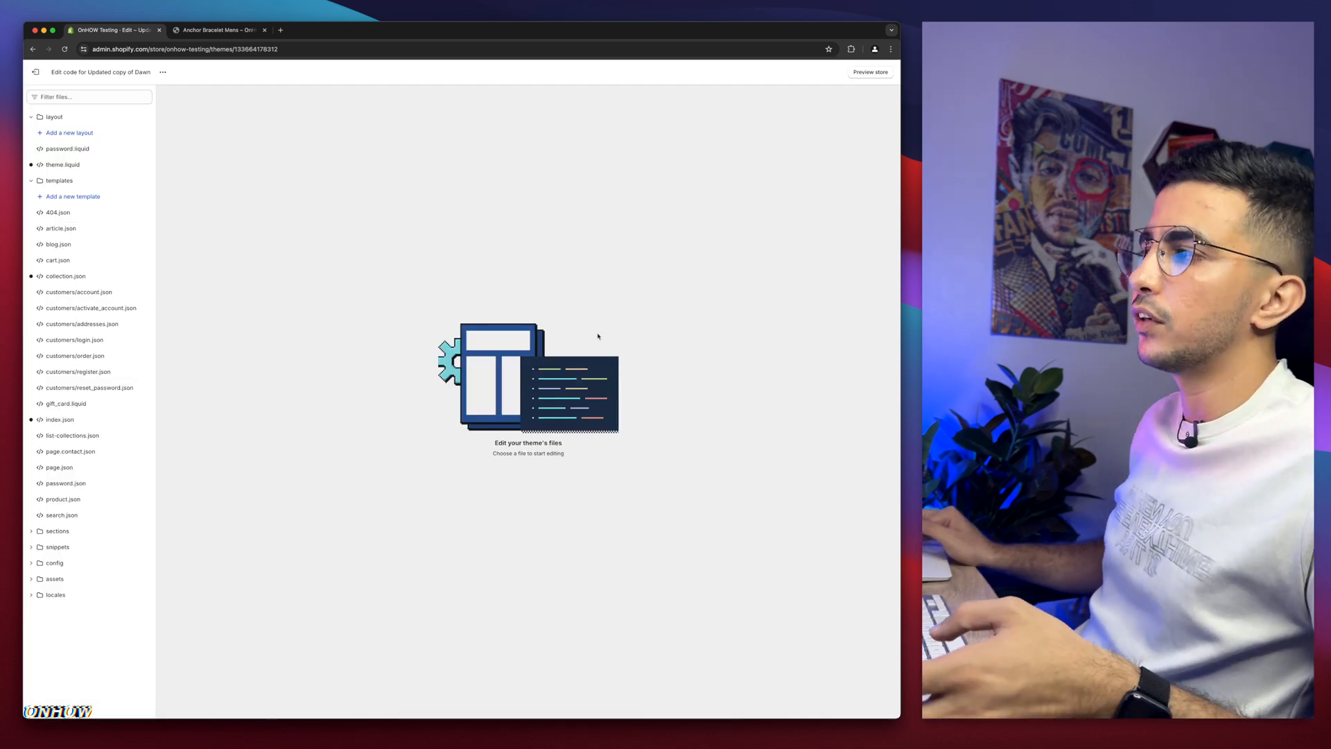
pyautogui.moveTo(163, 210)
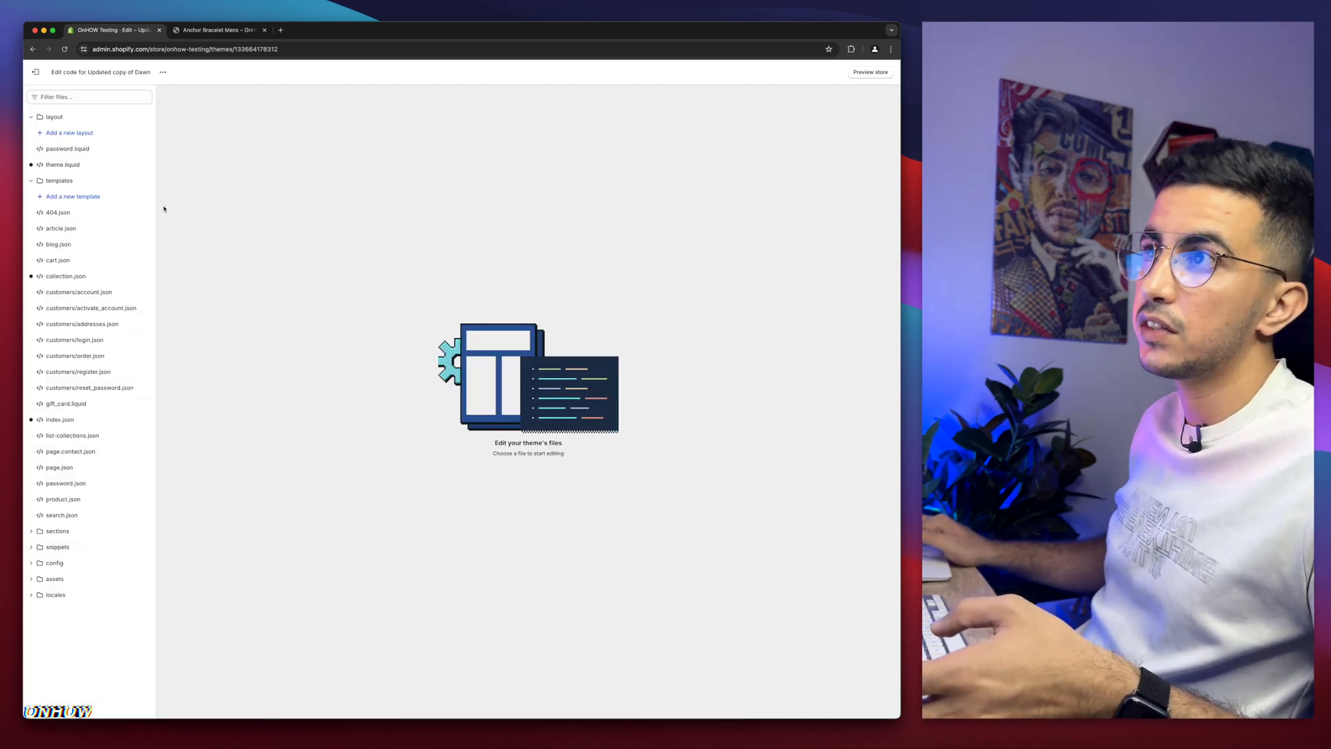
pyautogui.click(89, 96)
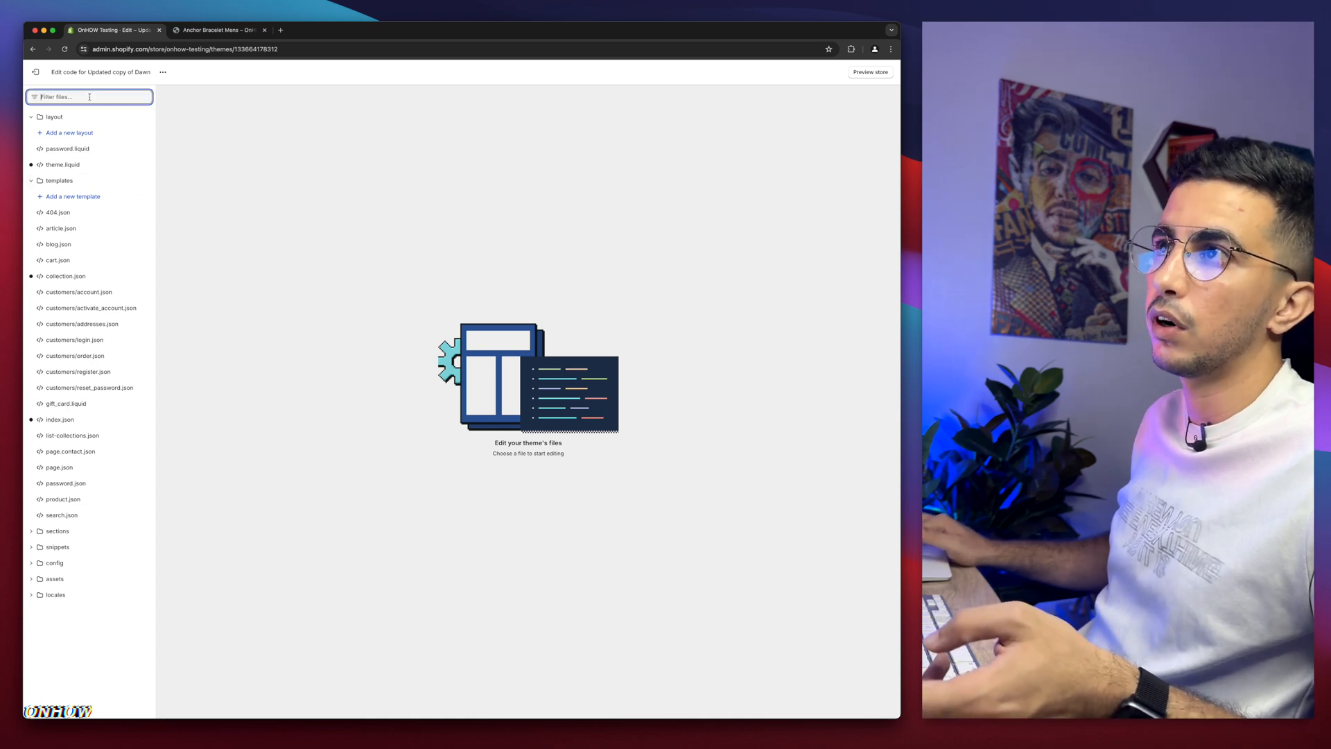
pyautogui.write('theme')
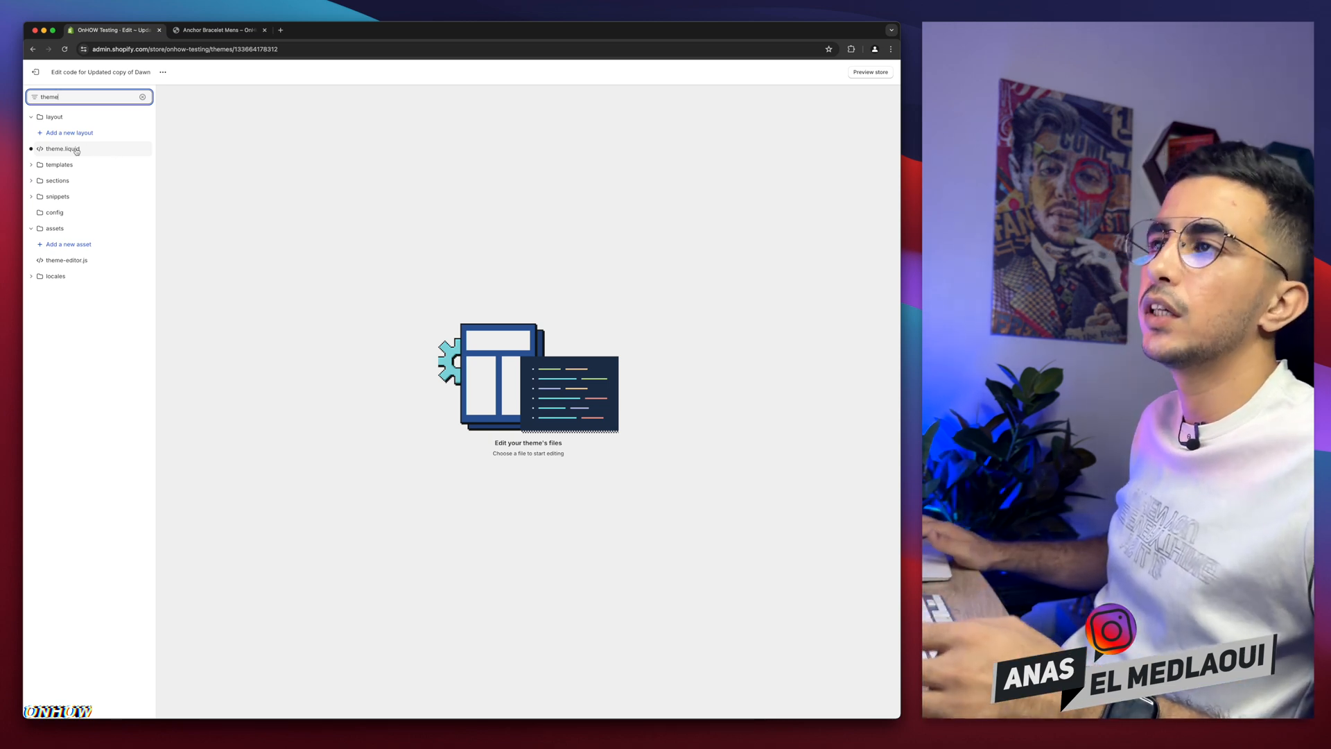
pyautogui.click(62, 148)
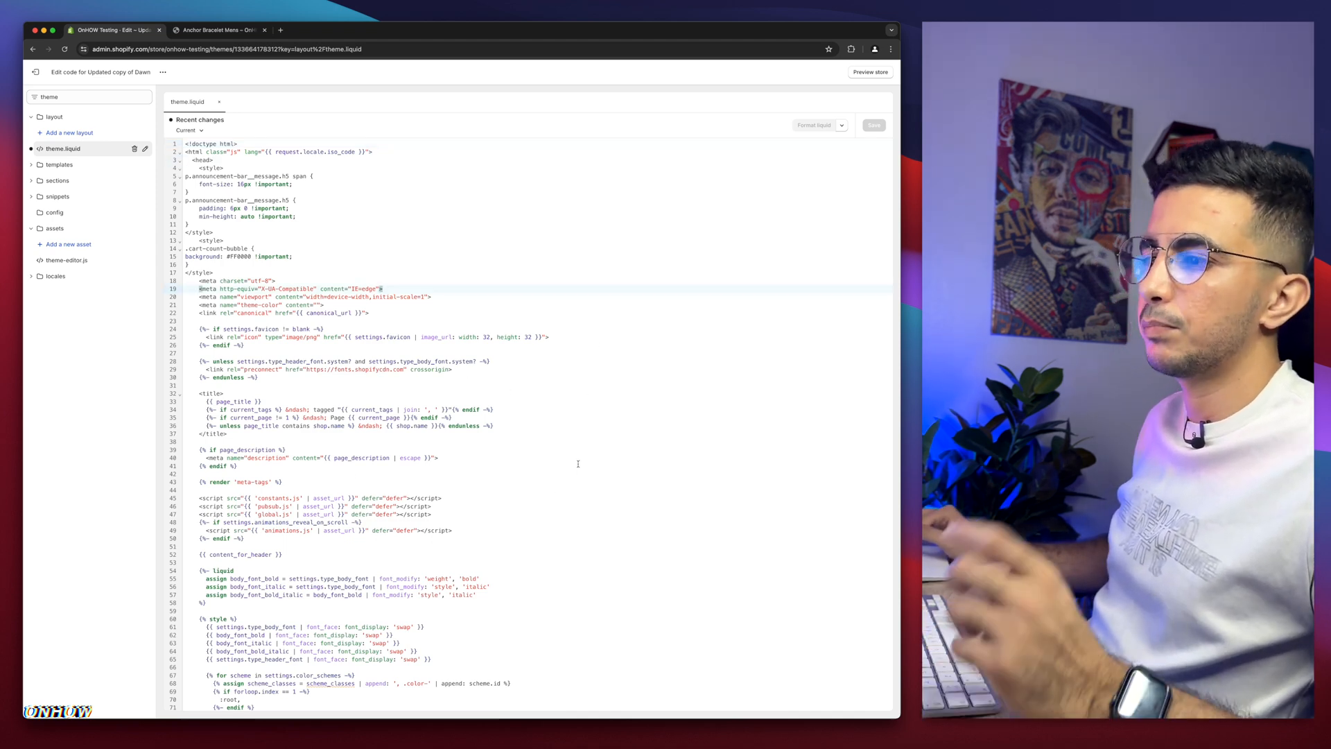
# Search theme.liquid for '/head' to jump to the closing head tag
pyautogui.scroll(-3)
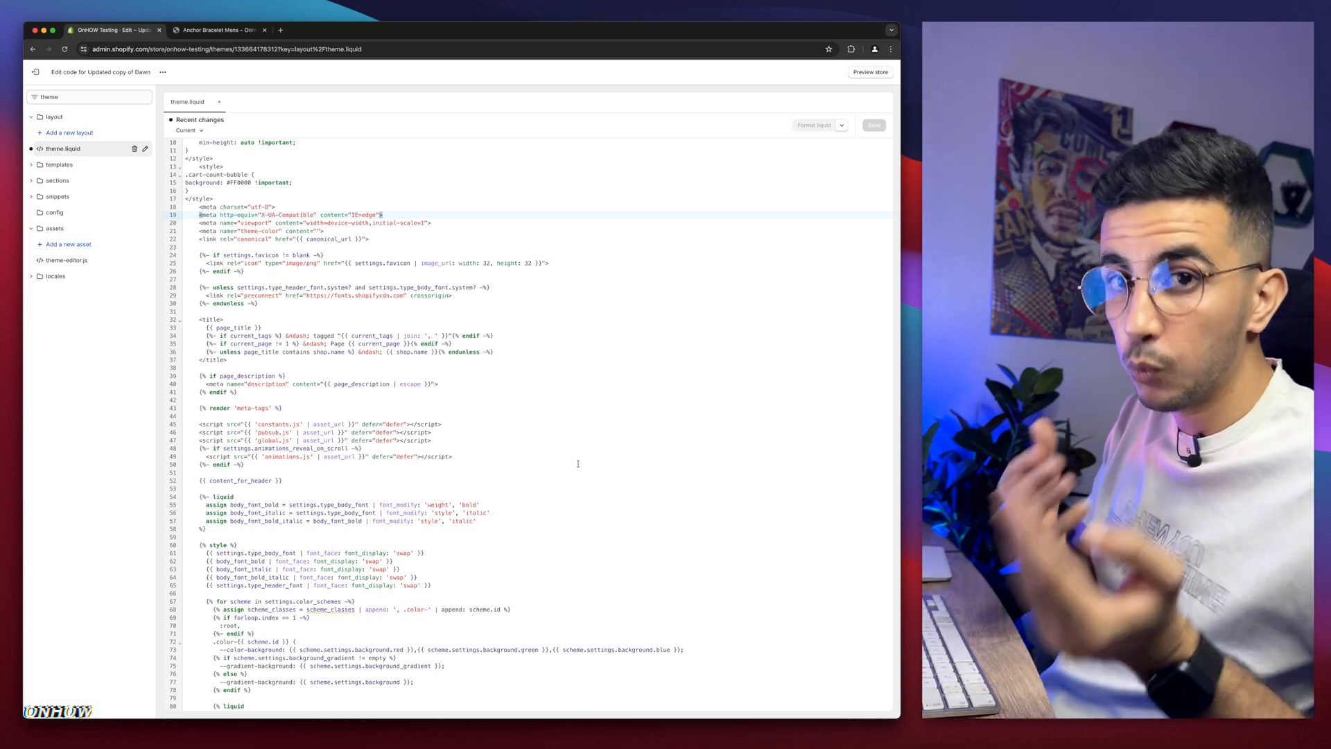
pyautogui.press('cmd+f')
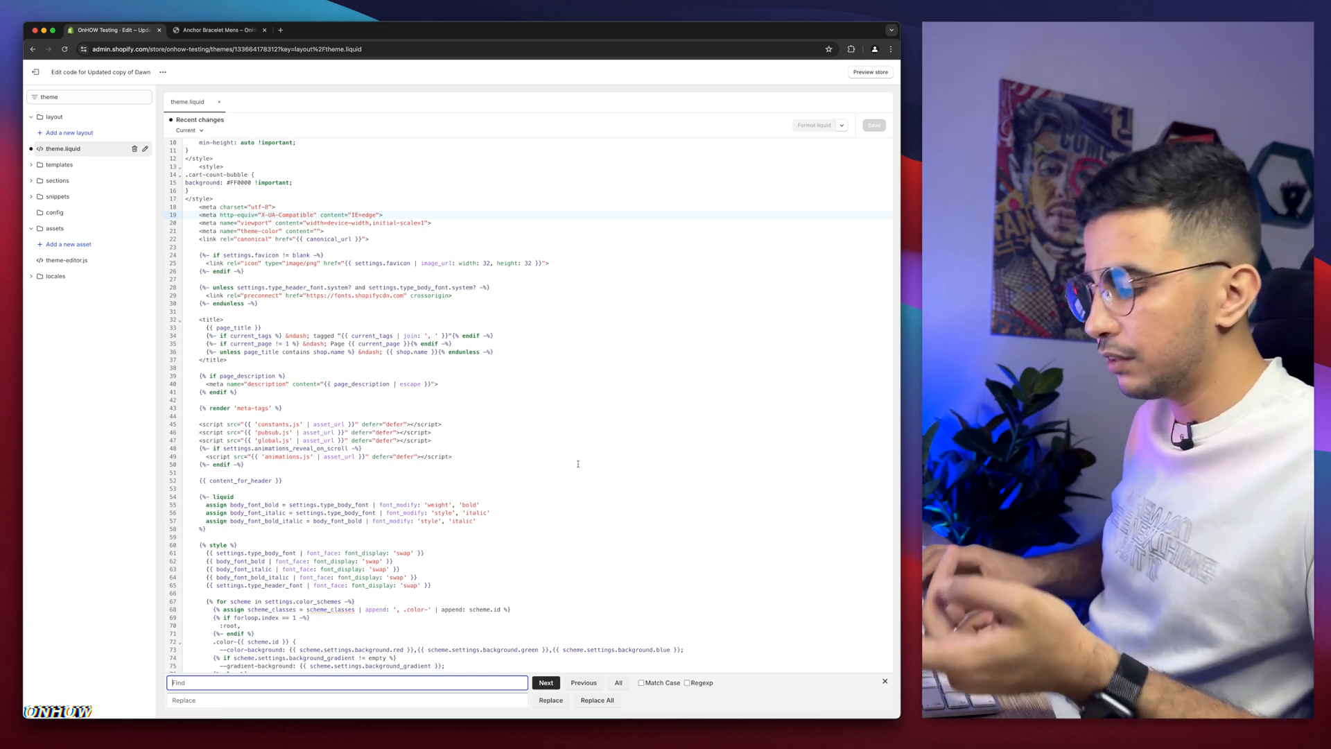
pyautogui.click(347, 682)
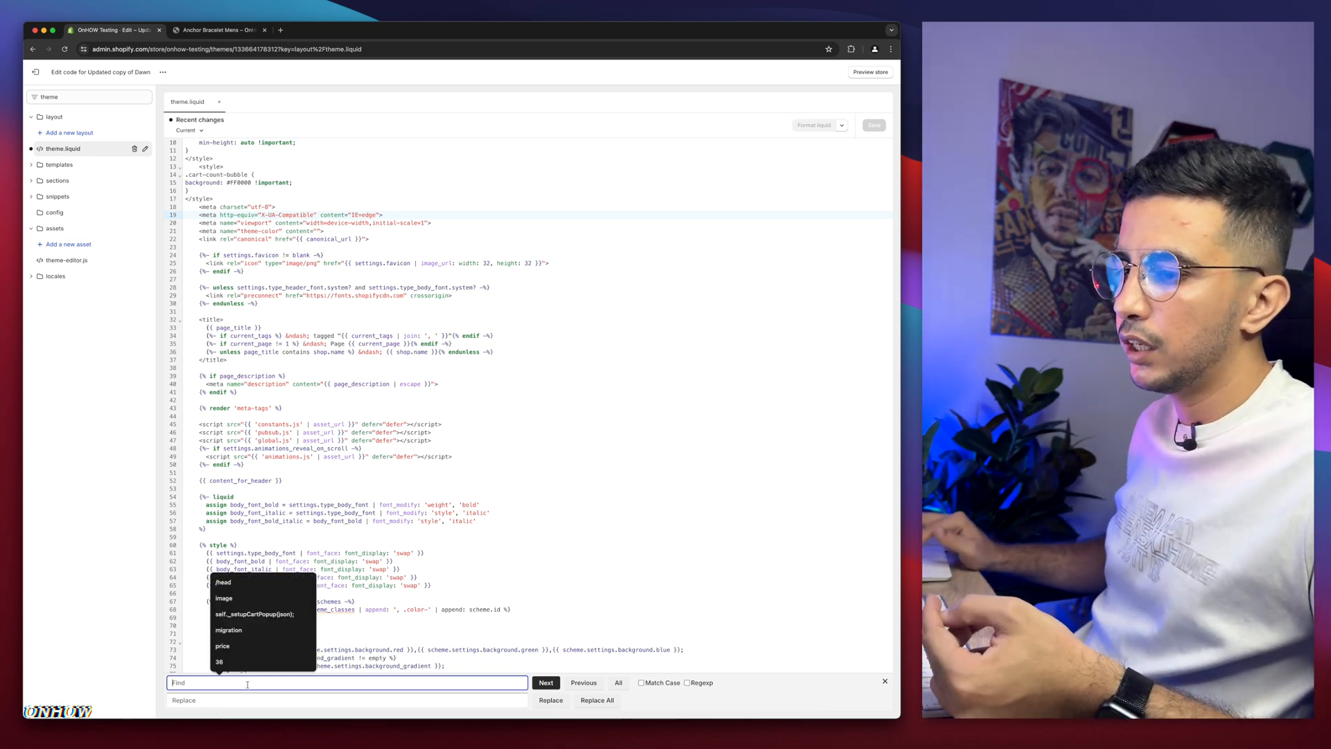
pyautogui.write('/head')
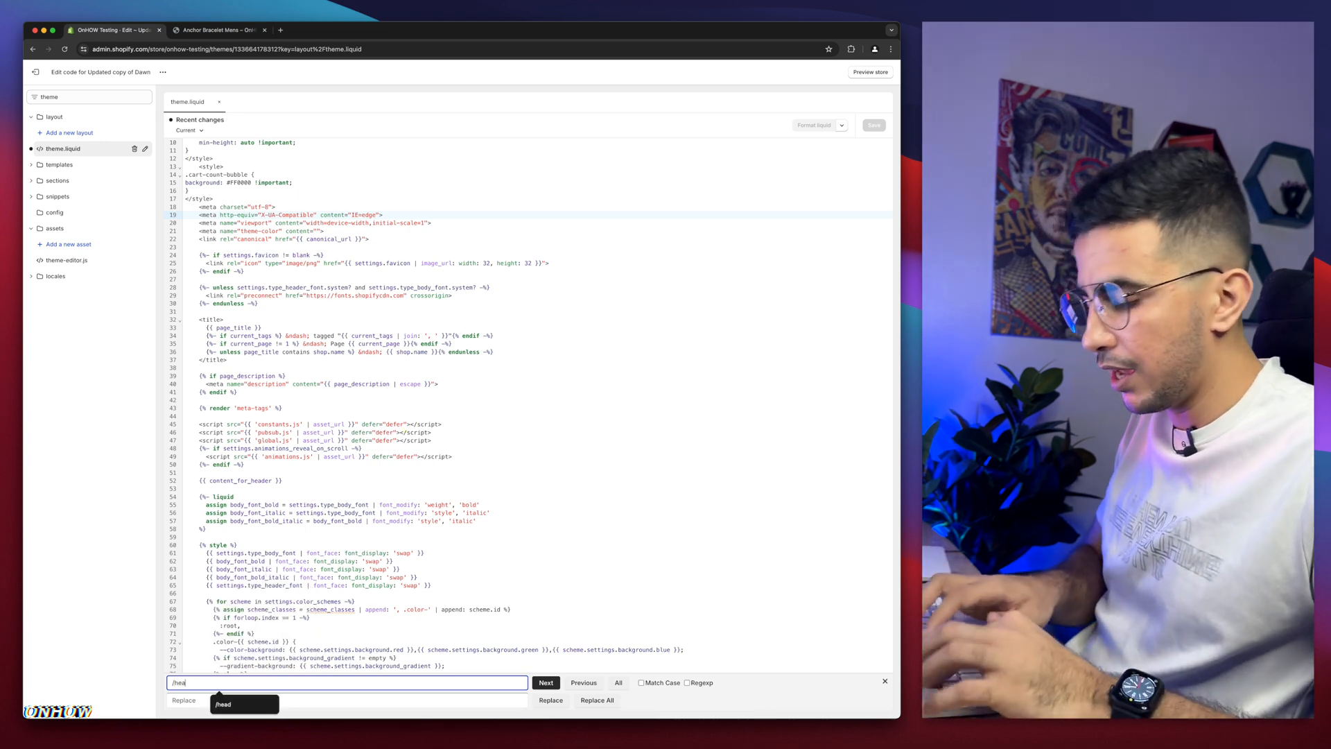
pyautogui.click(546, 683)
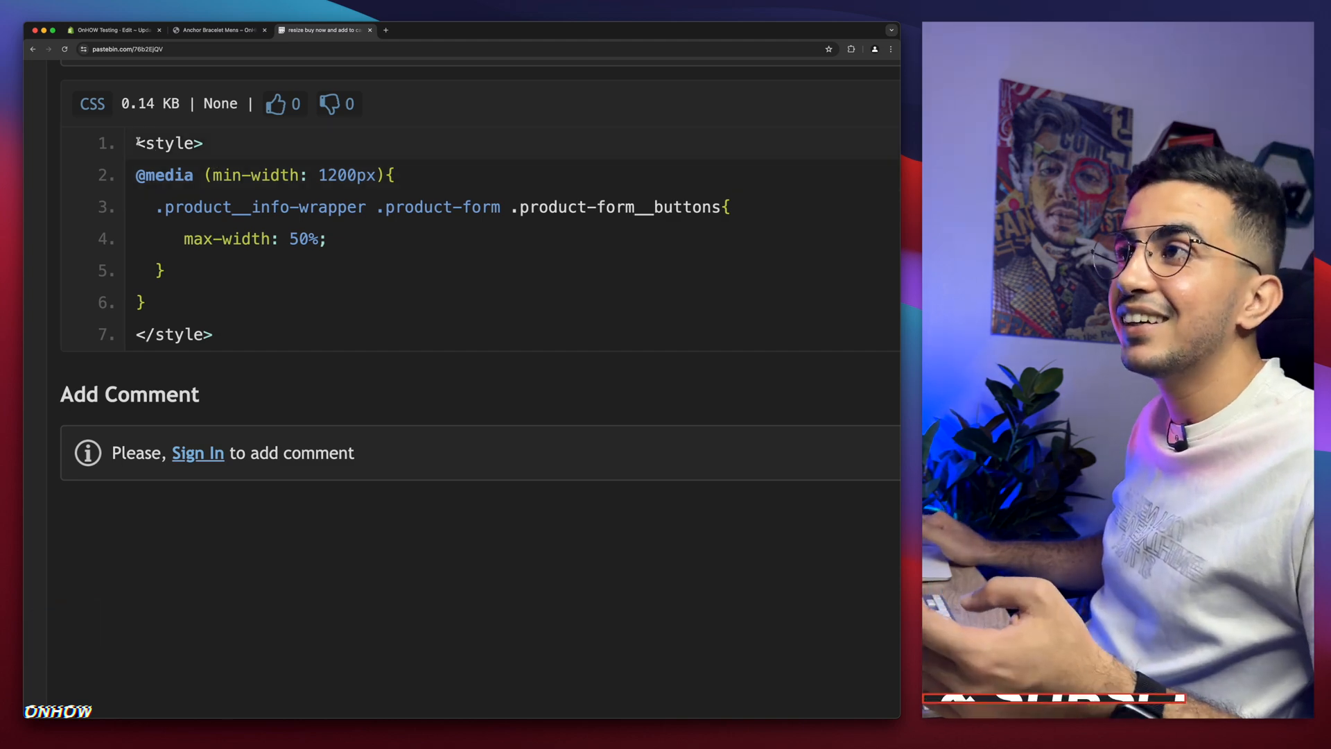
# Select the Pastebin CSS snippet and bring it into theme.liquid above </head>, noting its max-width value
pyautogui.moveTo(136, 142); pyautogui.dragTo(213, 334)
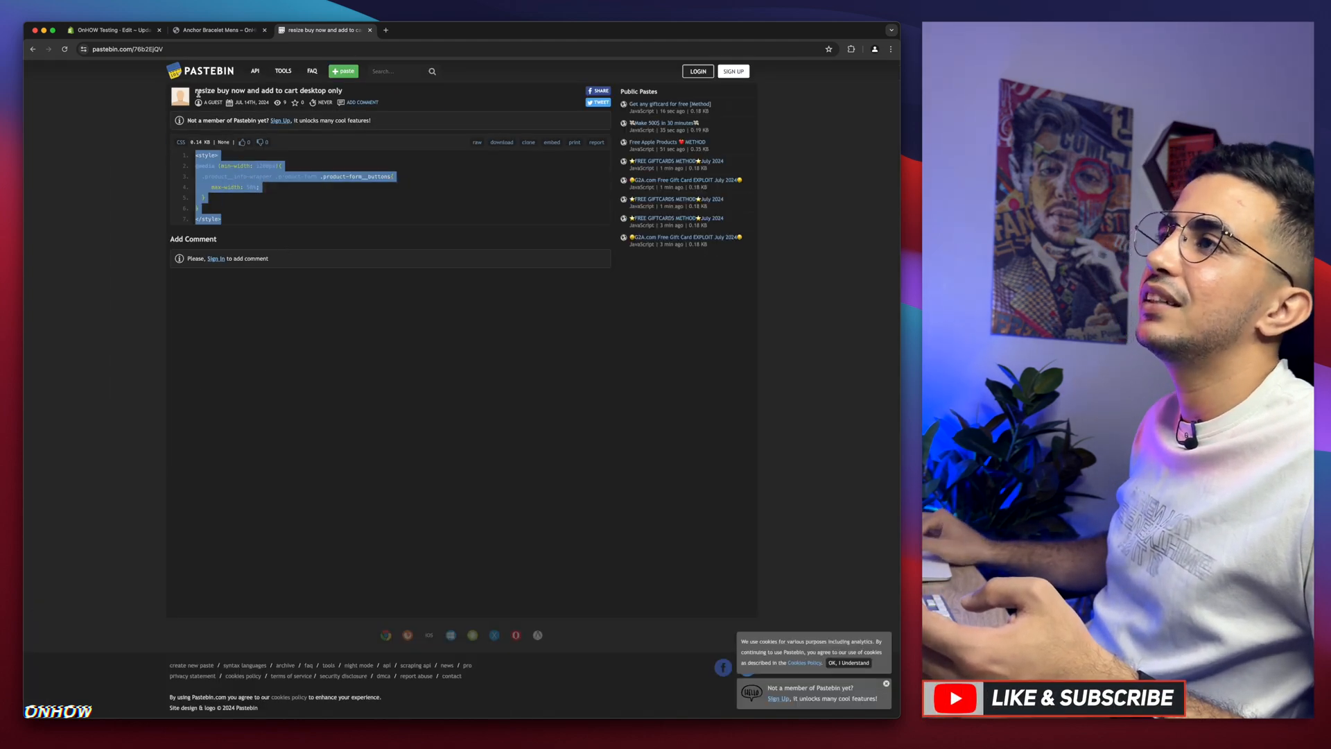
pyautogui.click(111, 29)
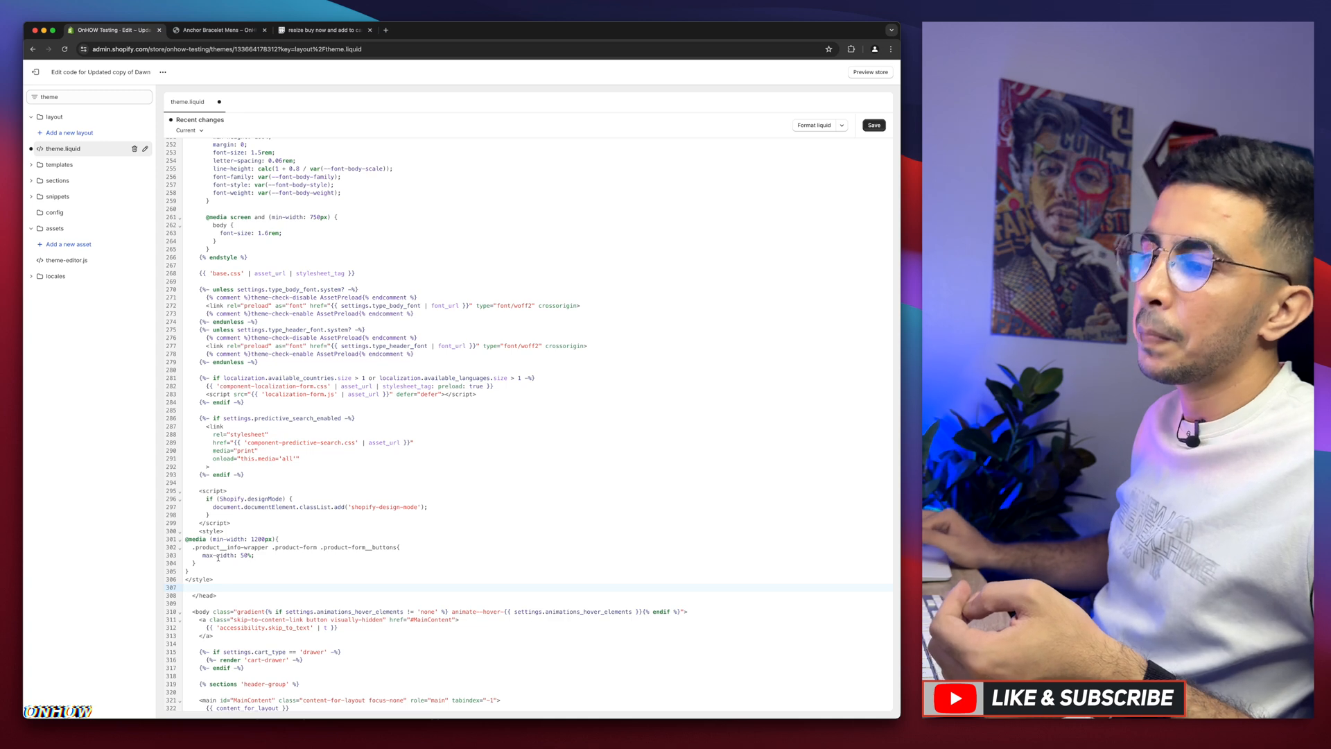
pyautogui.click(323, 29)
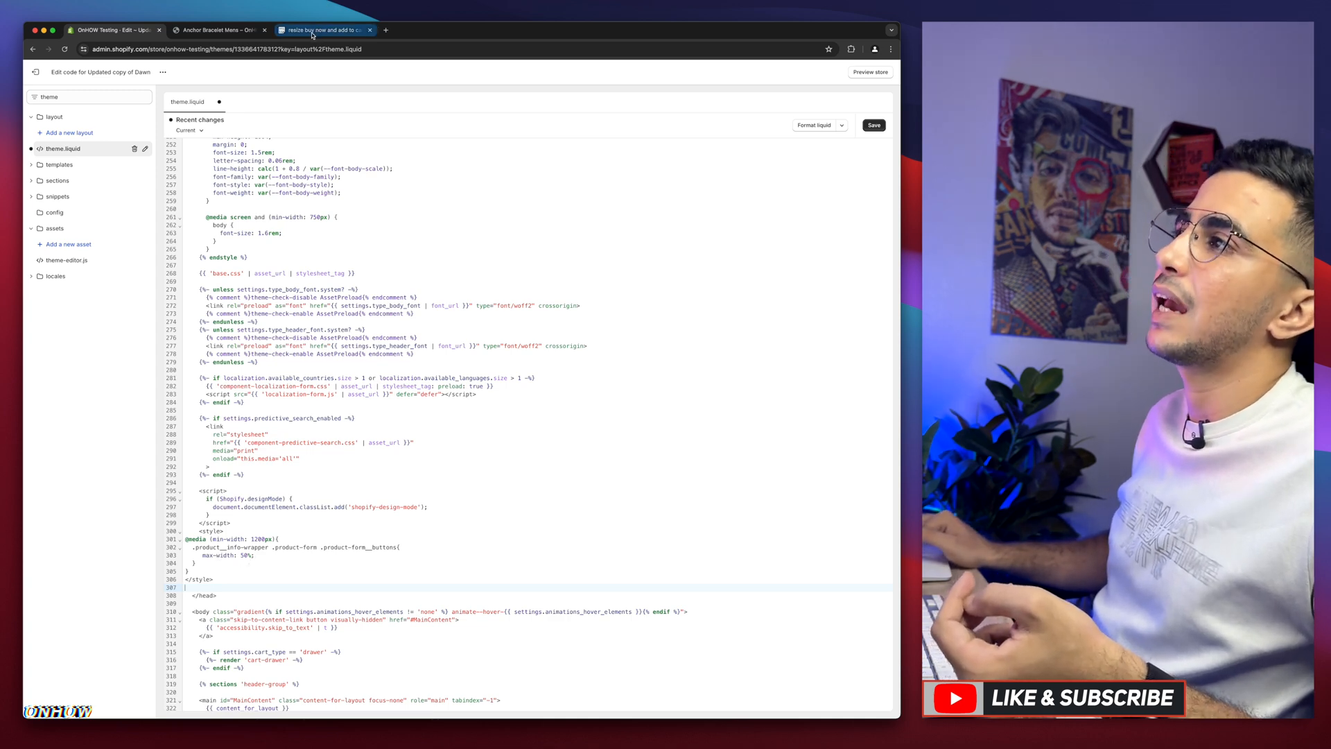
pyautogui.click(324, 29)
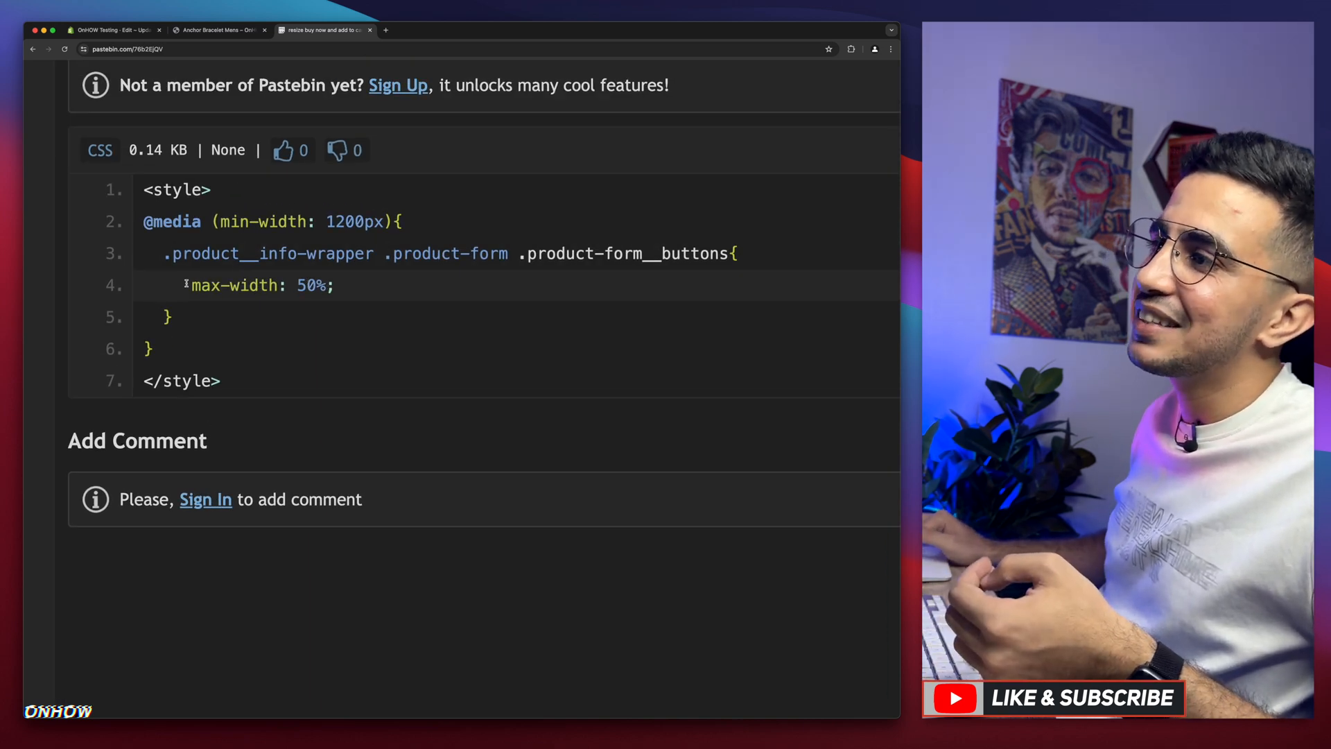
pyautogui.doubleClick(233, 286)
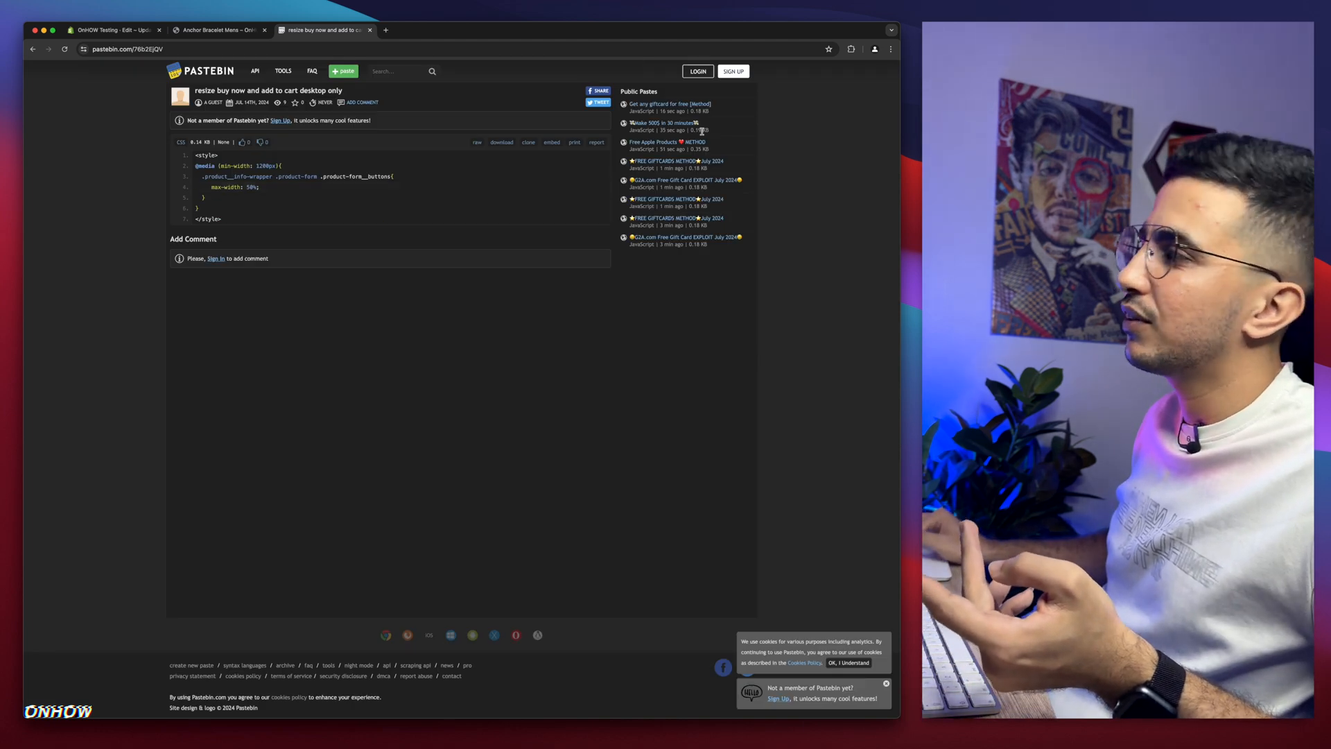
pyautogui.click(111, 29)
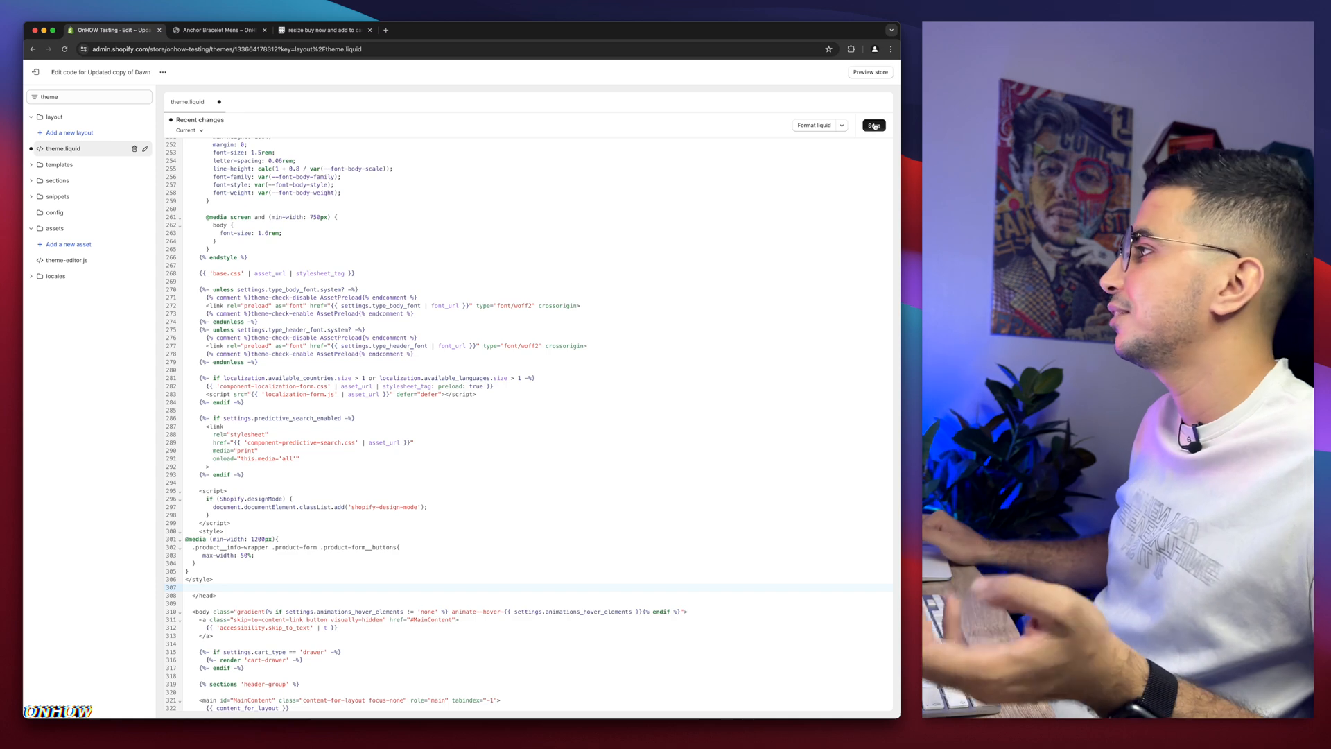
# Save theme.liquid and check the buttons on the Anchor Bracelet Mens product page
pyautogui.click(874, 125)
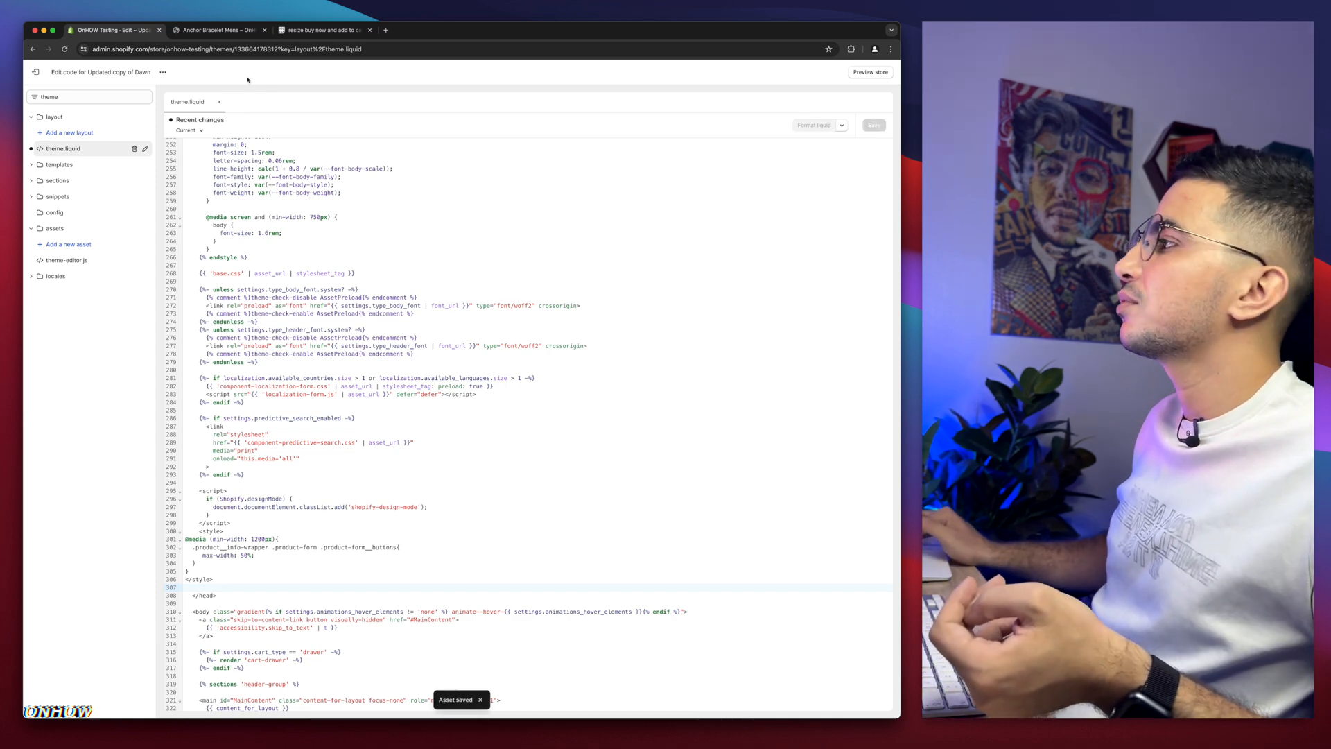
pyautogui.click(218, 30)
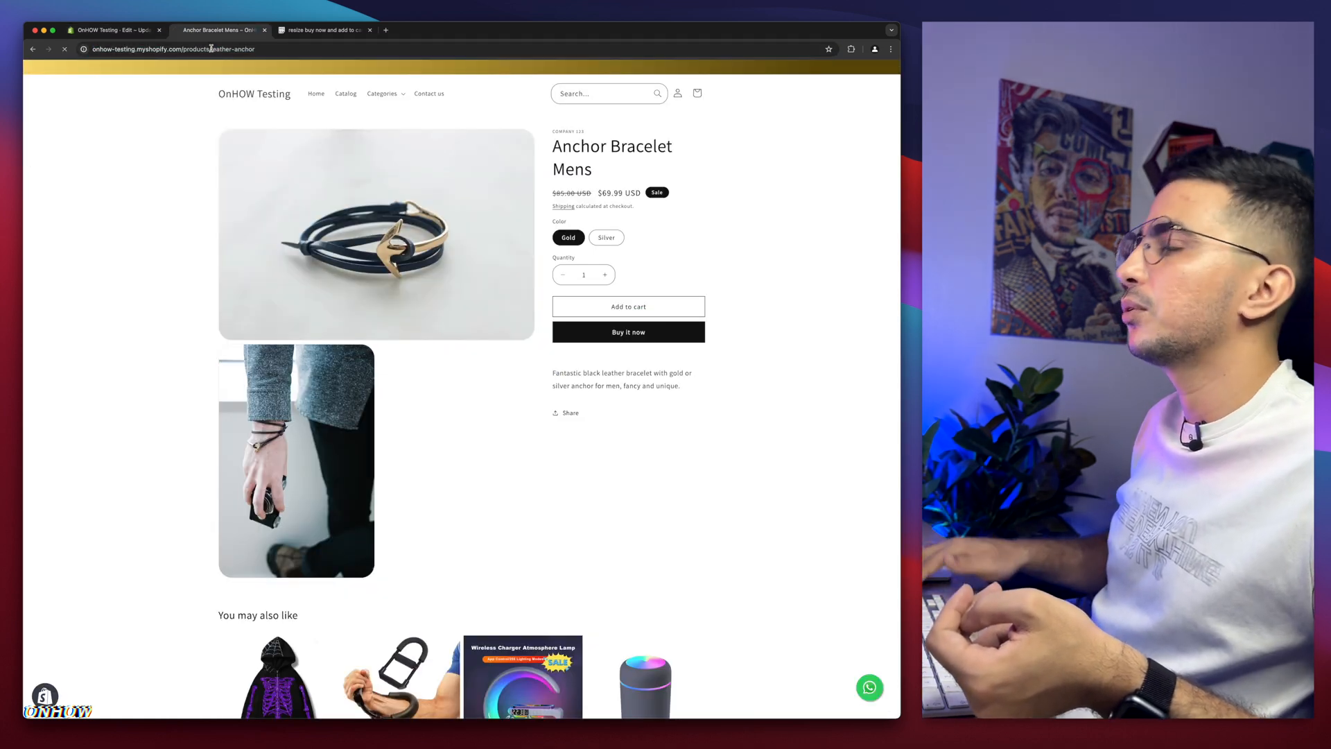
pyautogui.scroll(-3)
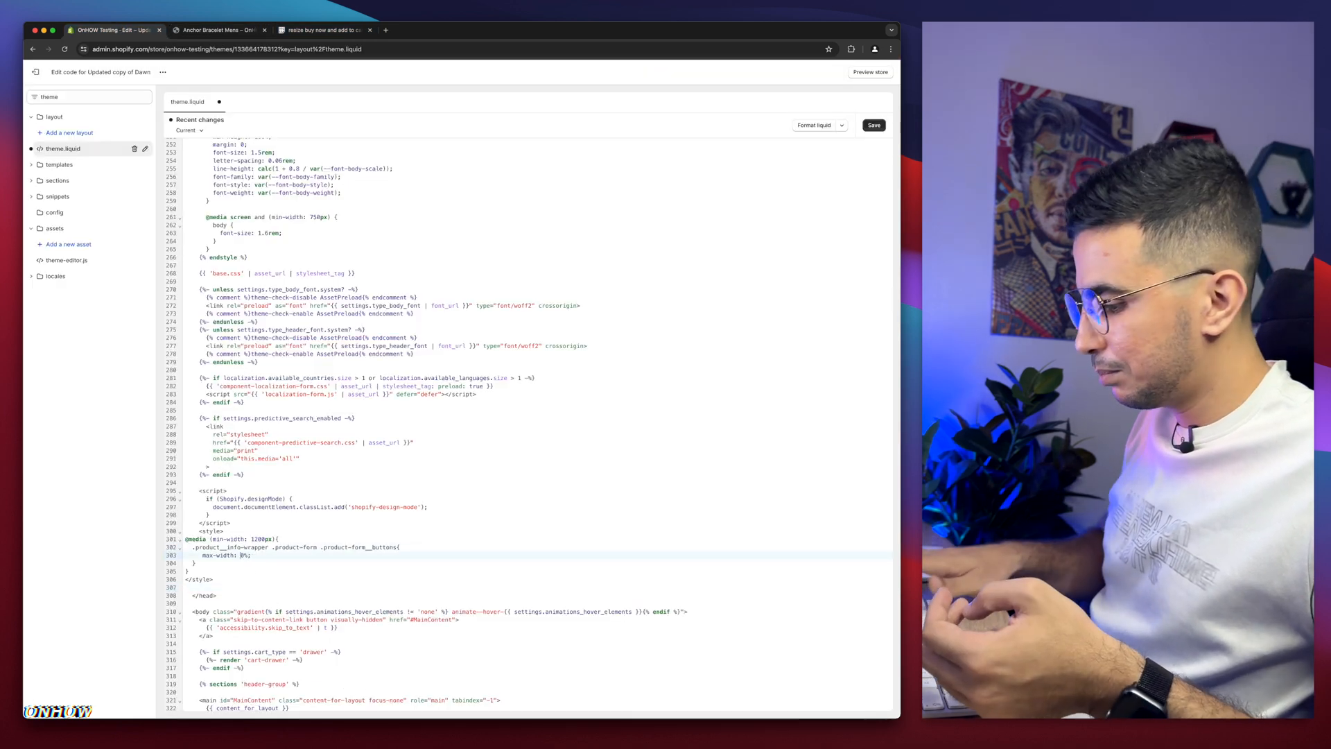
# Change the buttons' max-width to 70% and save the change
pyautogui.write('70')
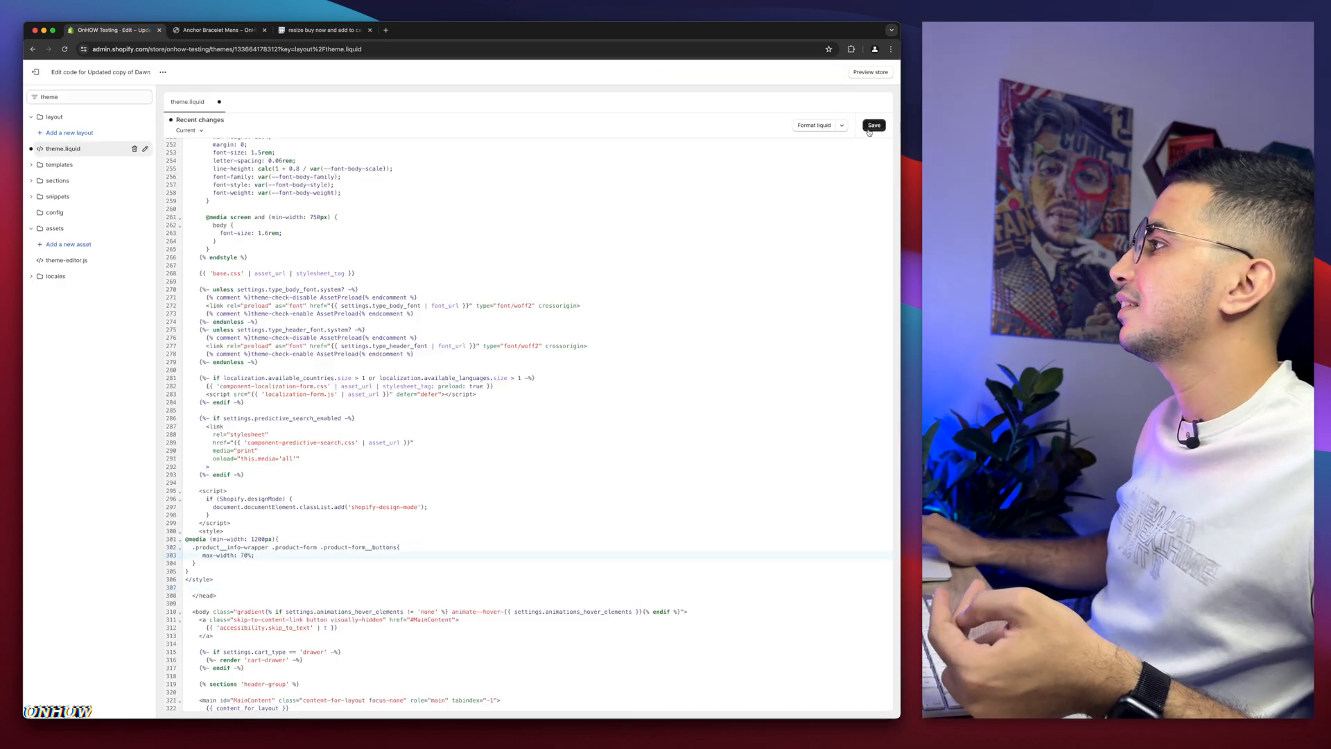
pyautogui.click(217, 29)
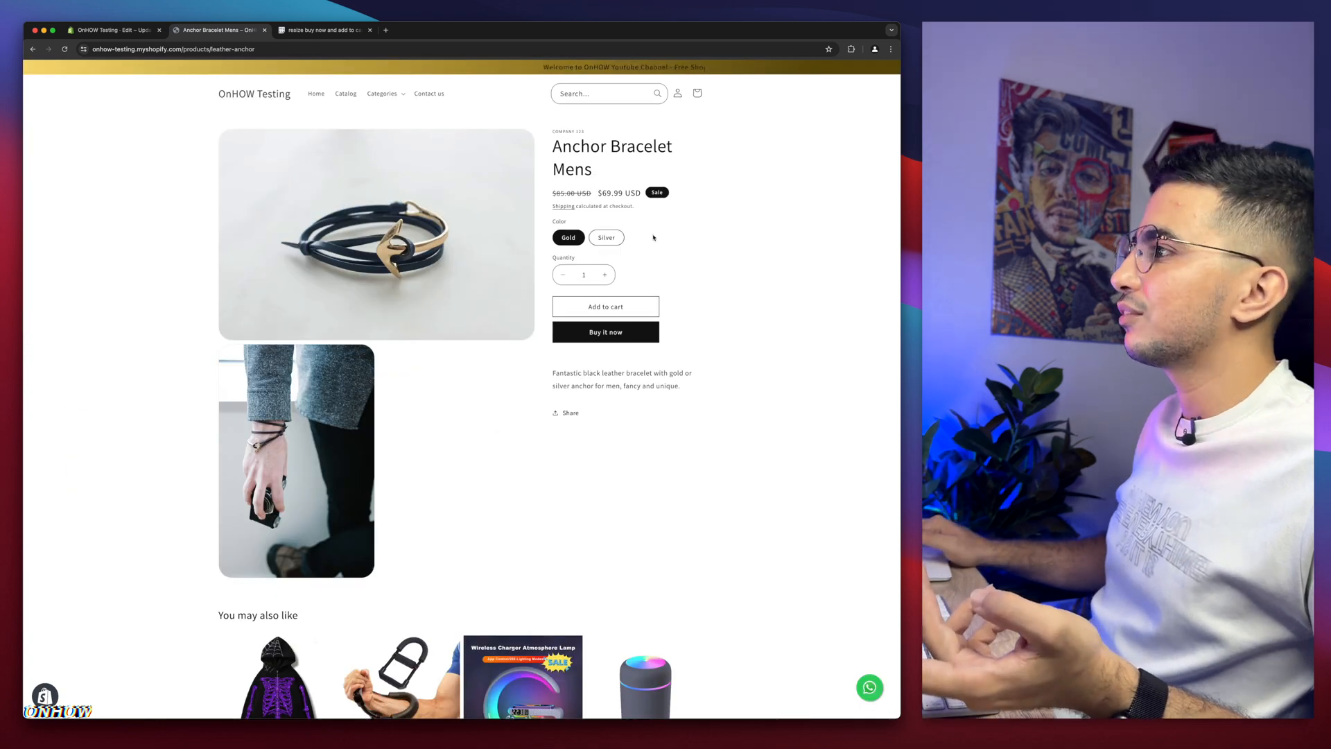
# Inspect the product page in DevTools emulating an iPhone 14 Pro Max, where buttons stay full width
pyautogui.rightClick(654, 237)
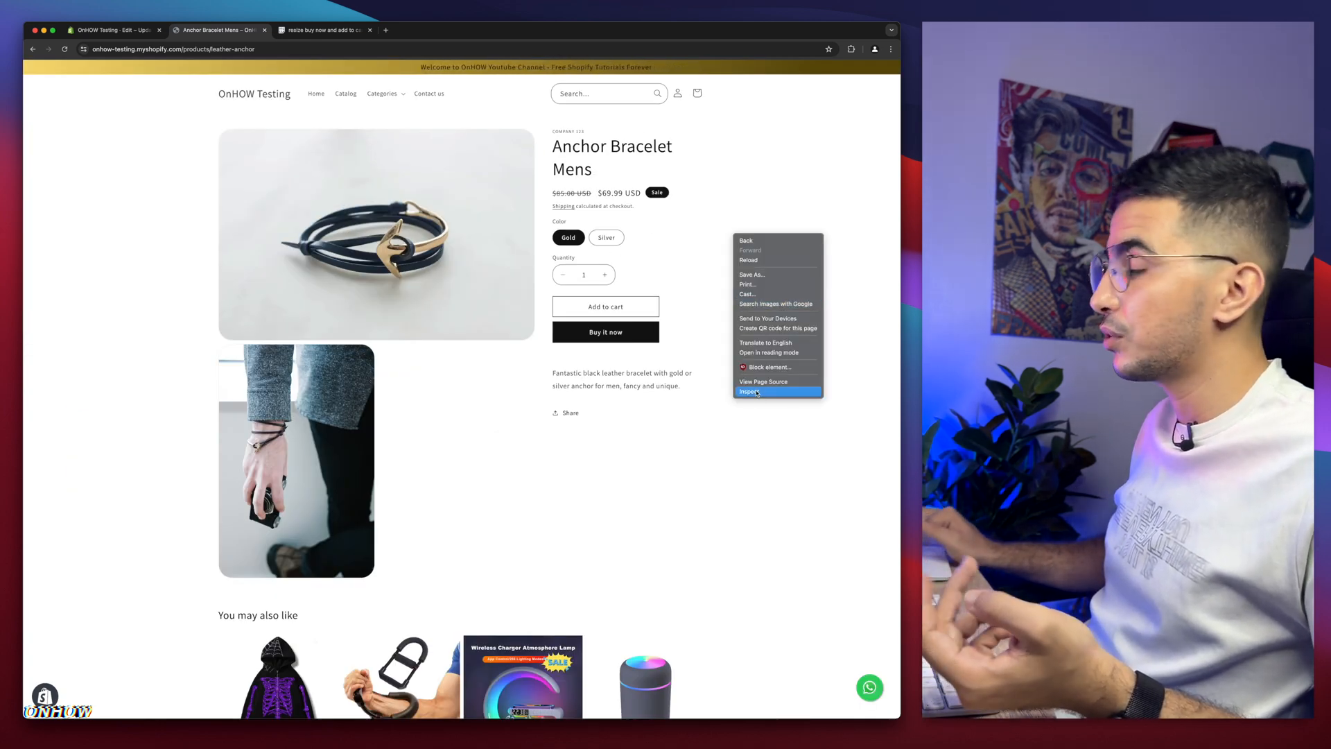
pyautogui.click(750, 391)
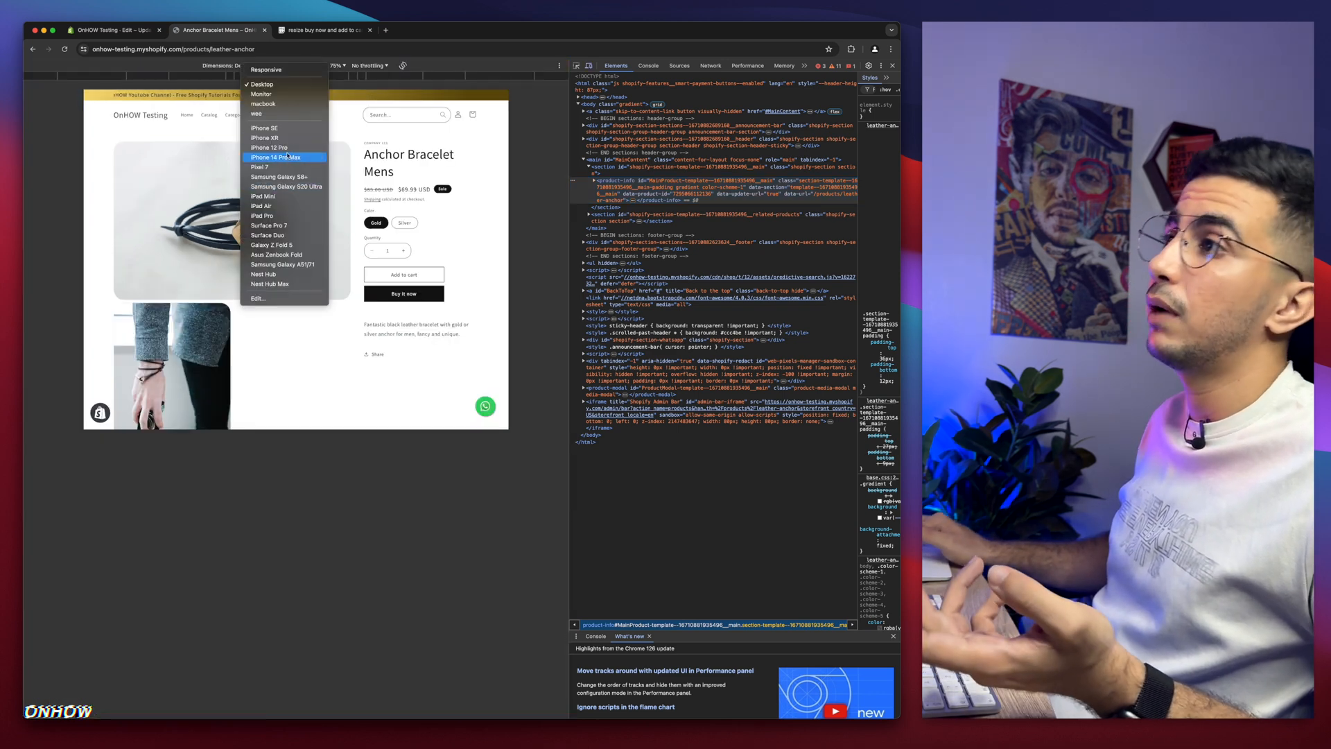
pyautogui.click(275, 156)
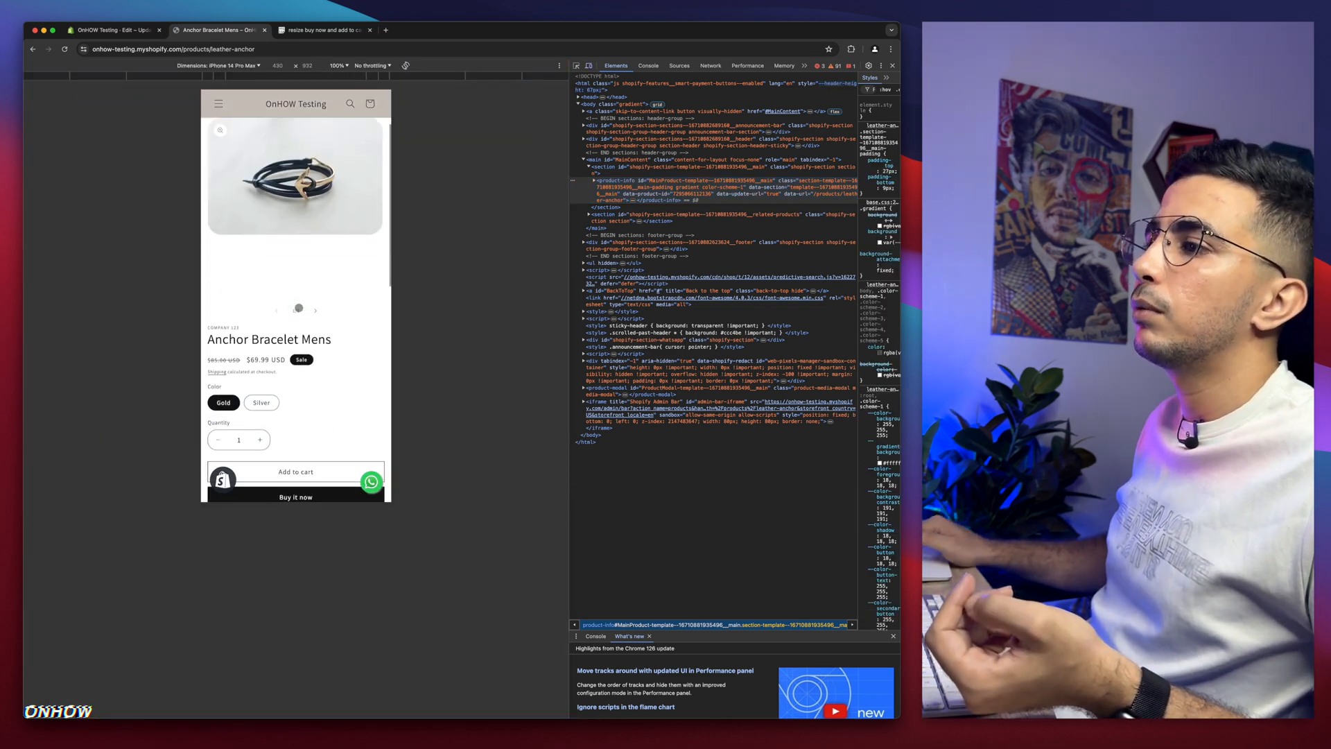
pyautogui.scroll(-3)
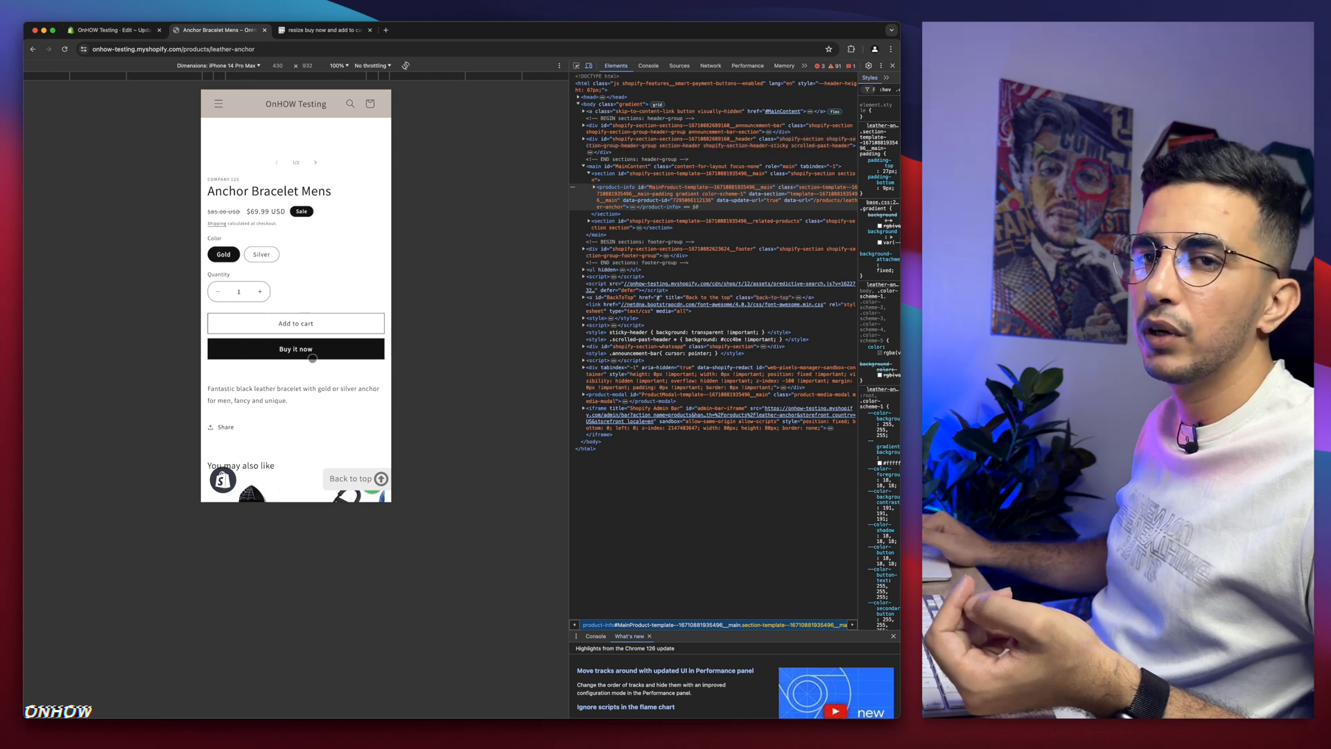